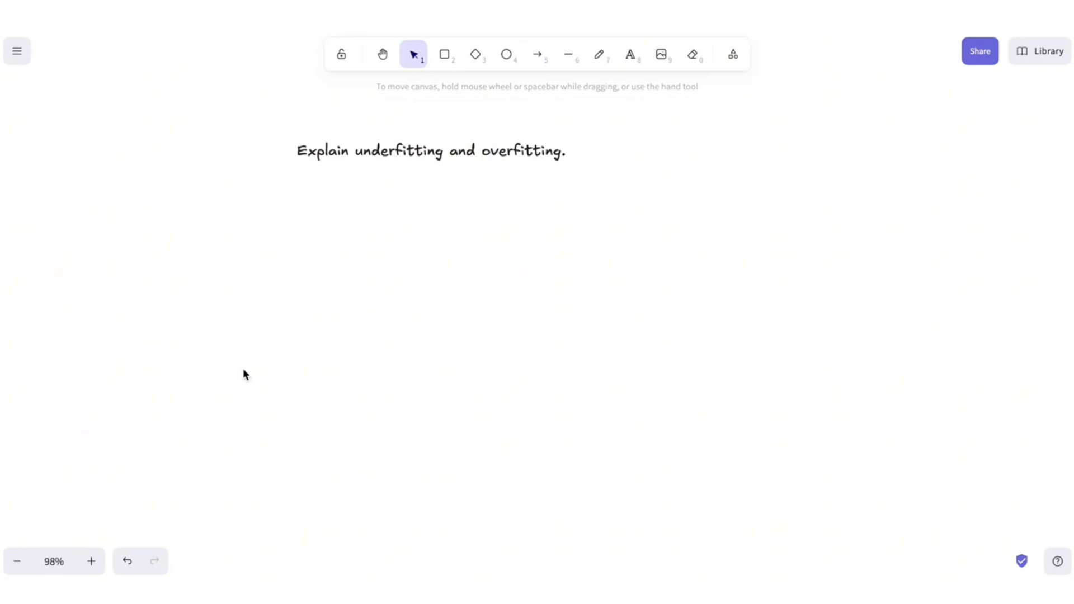
Label the first circle 'Data', add a second circle labelled 'Model', and colour it blue
{"action": "left_click", "coordinate": [506, 54]}
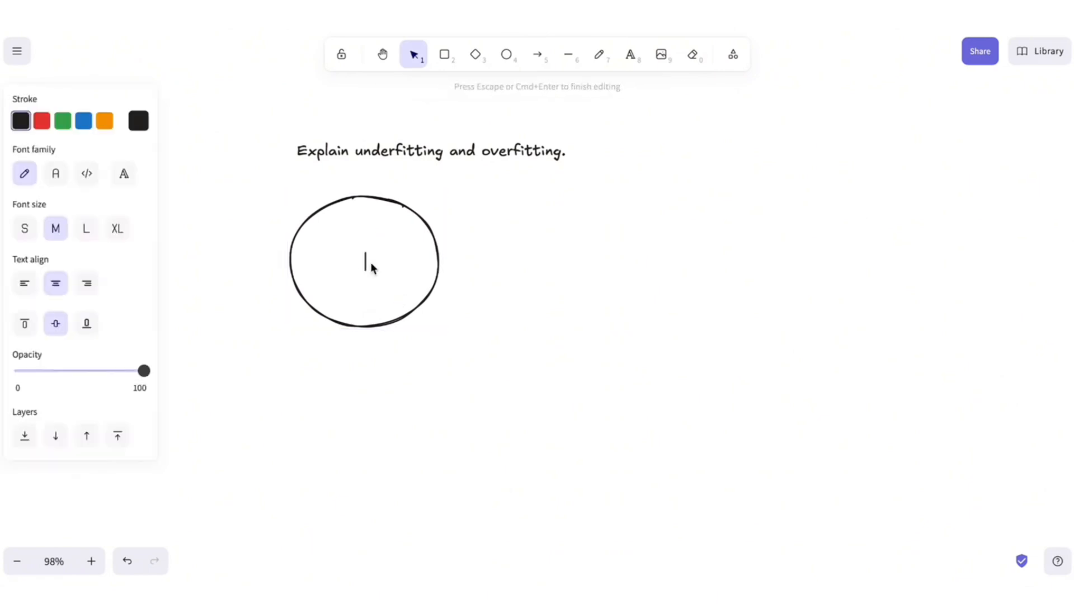
{"action": "type", "text": "Data"}
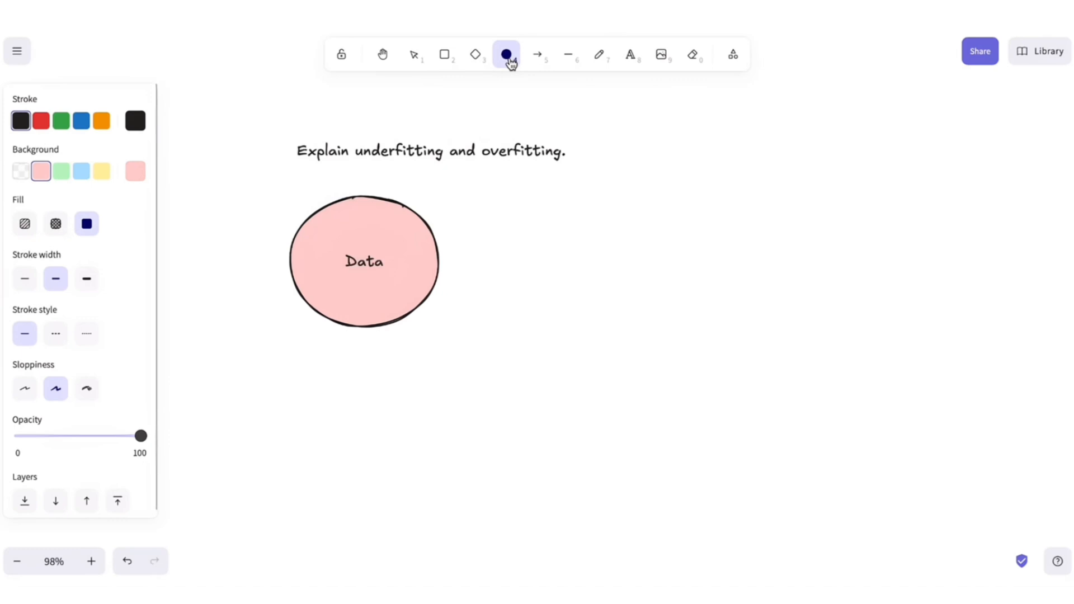
{"action": "left_click_drag", "start_coordinate": [503, 199], "coordinate": [668, 329]}
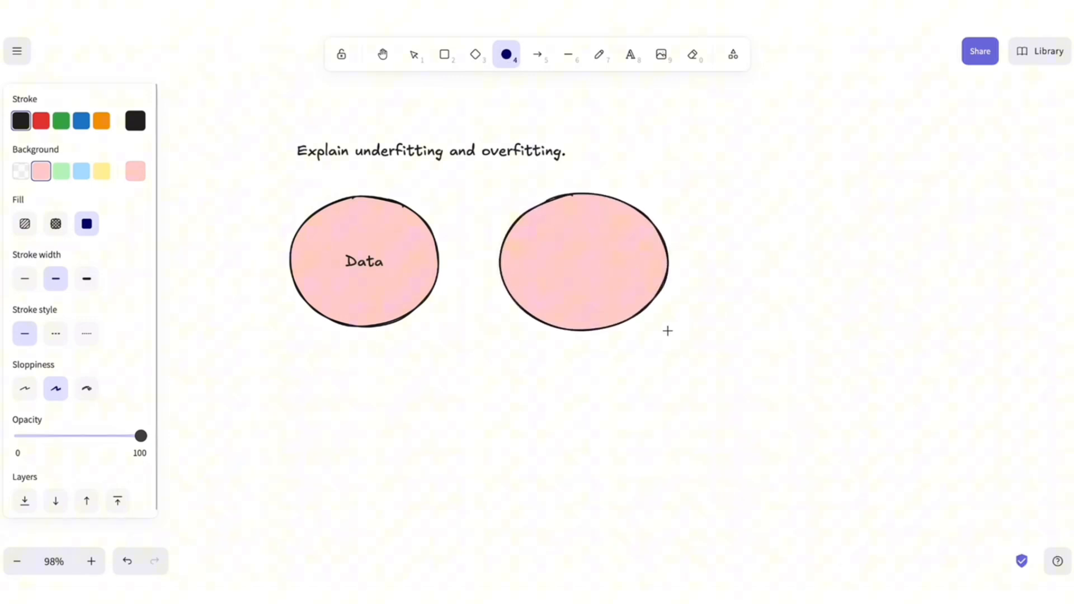
{"action": "type", "text": "Model"}
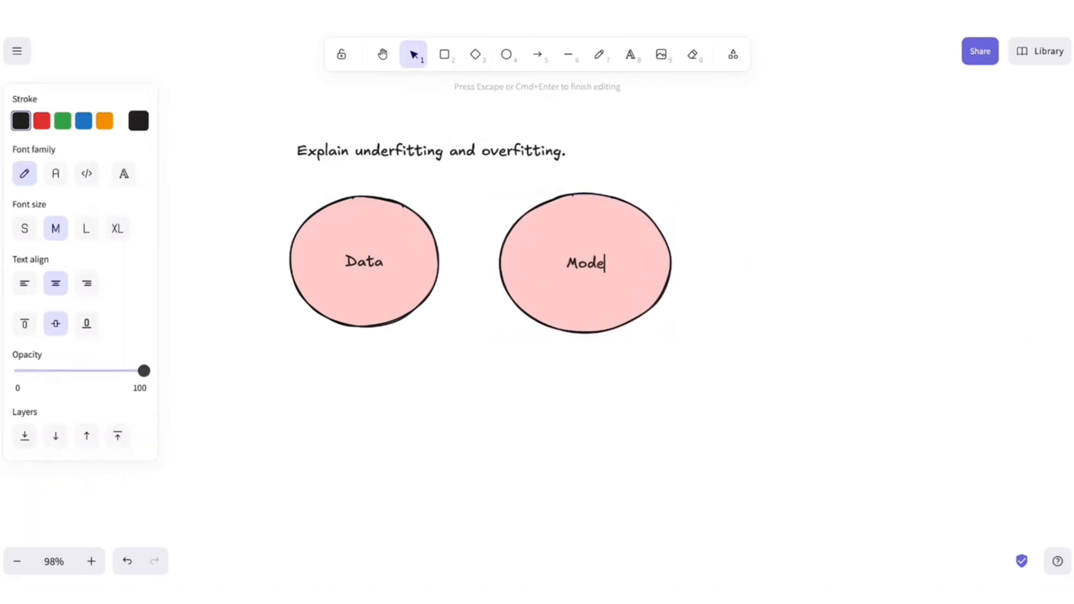
{"action": "left_click", "coordinate": [586, 262]}
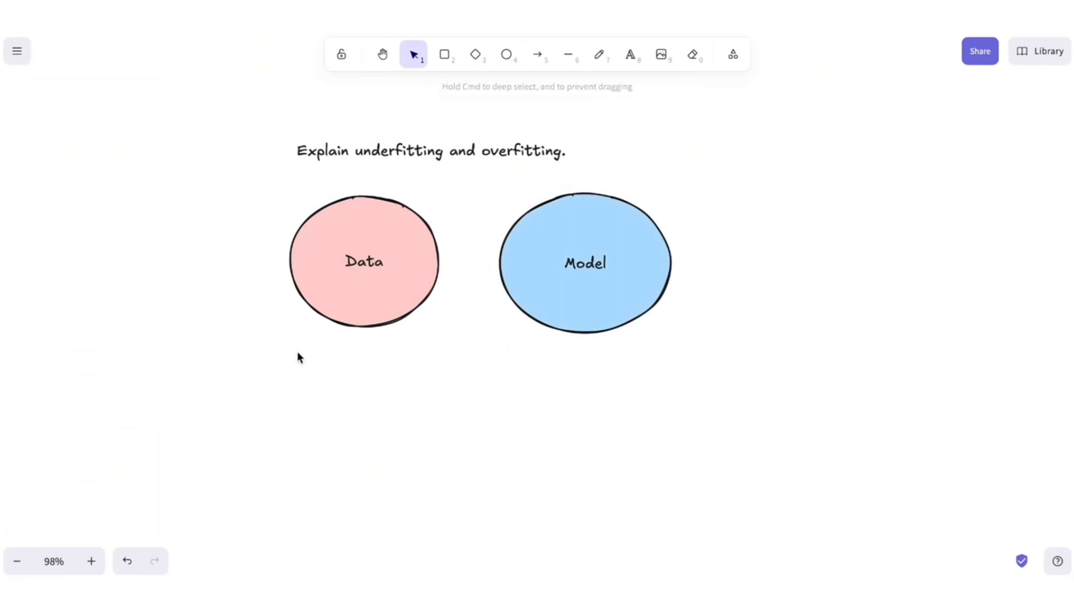
Add the 'Underfitting' heading and an enlarged copy of the Data circle beneath it
{"action": "type", "text": "Underfitting"}
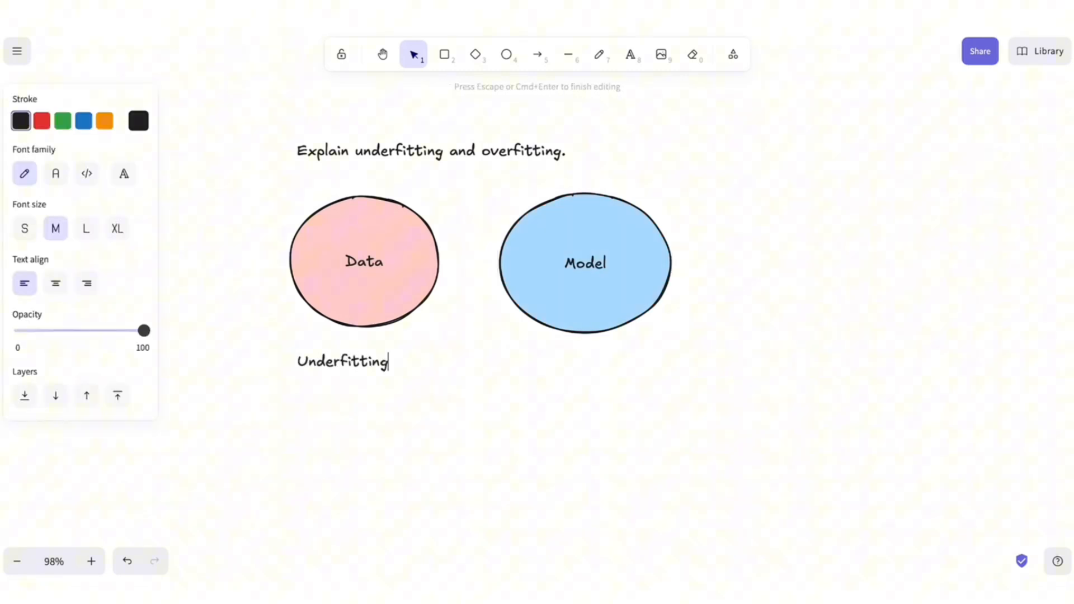
{"action": "left_click", "coordinate": [364, 260]}
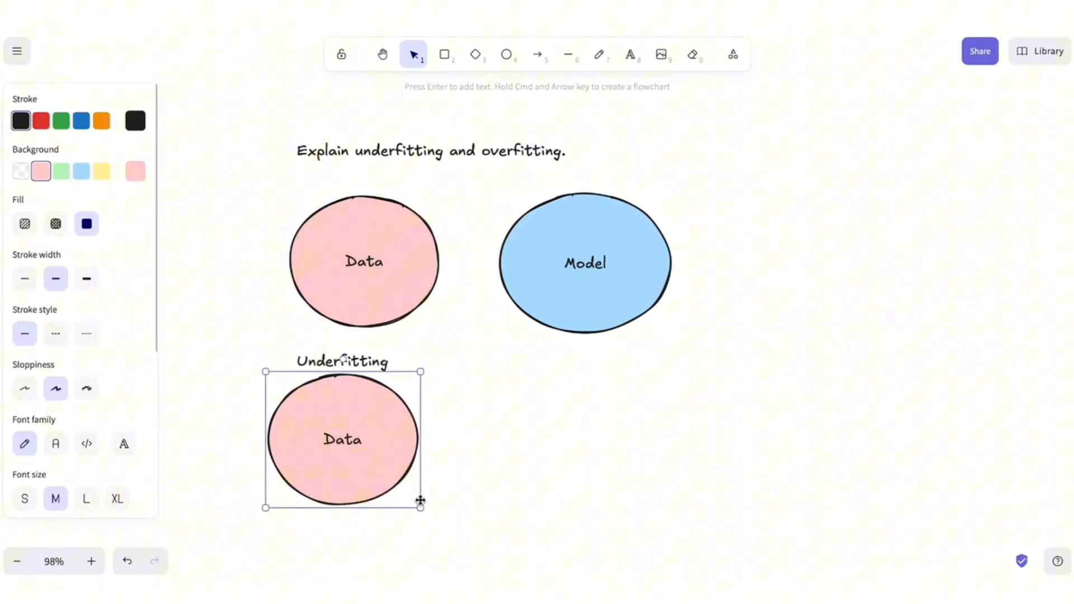
{"action": "left_click_drag", "start_coordinate": [420, 505], "coordinate": [471, 574]}
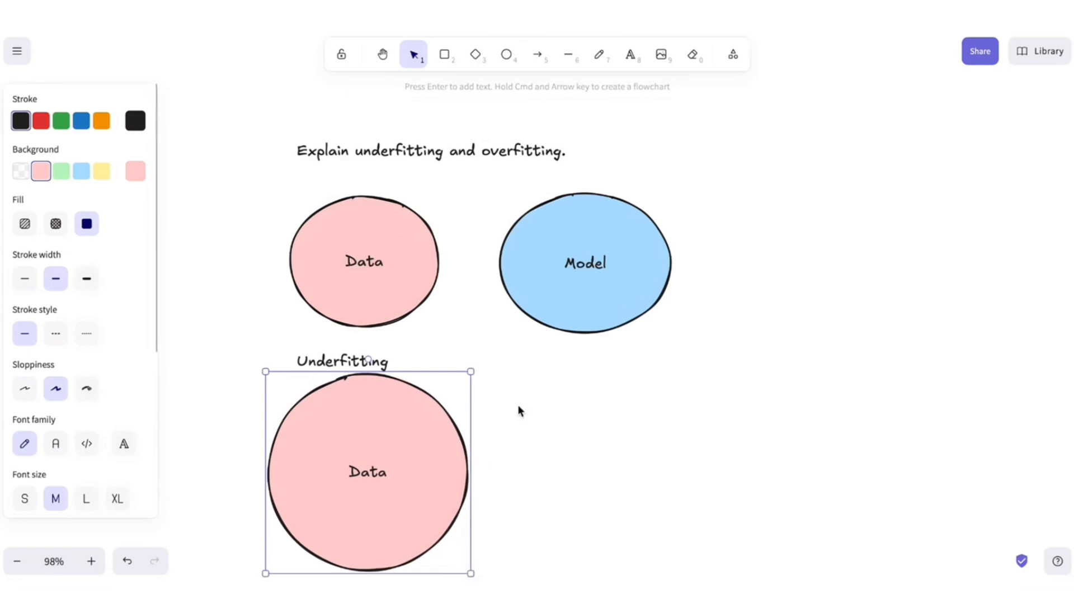
Place a shrunken copy of the Model circle beside the big Data circle
{"action": "left_click", "coordinate": [586, 262]}
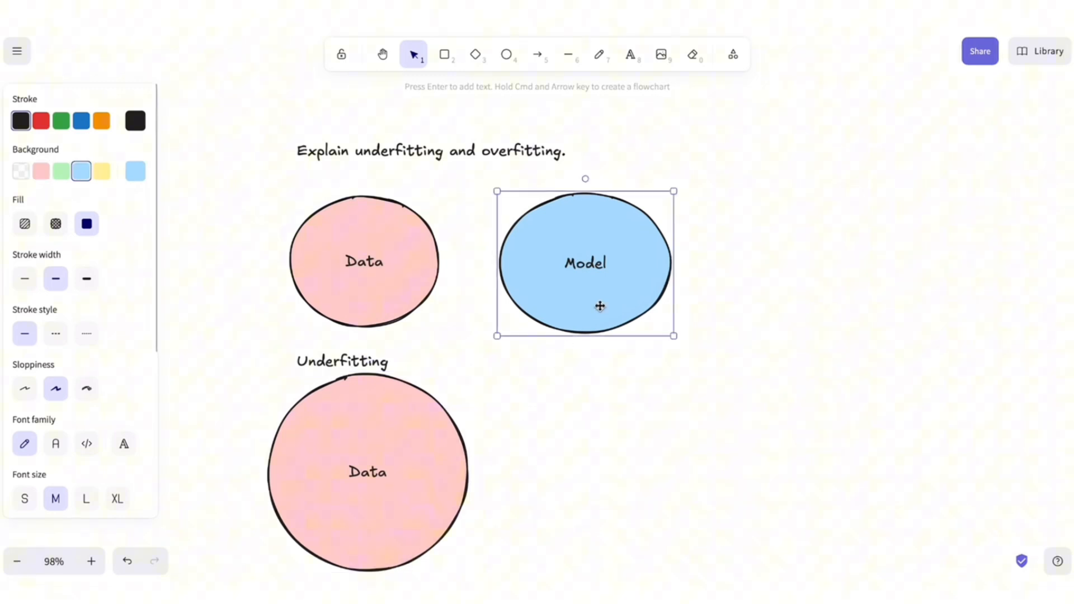
{"action": "left_click_drag", "start_coordinate": [585, 262], "coordinate": [604, 471]}
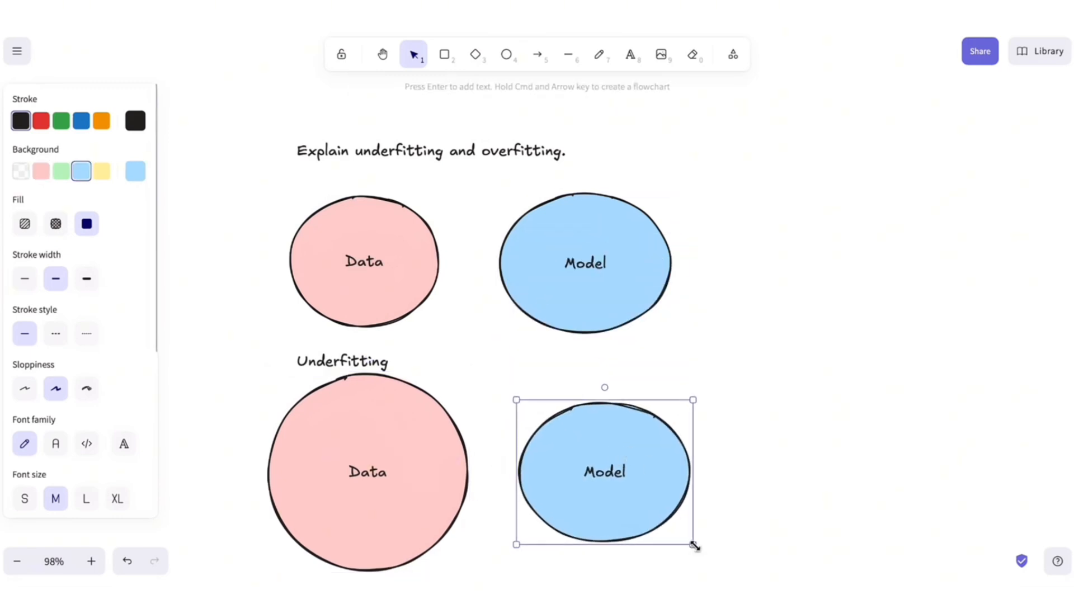
{"action": "left_click_drag", "start_coordinate": [692, 543], "coordinate": [630, 503]}
{"action": "type", "text": "-> m"}
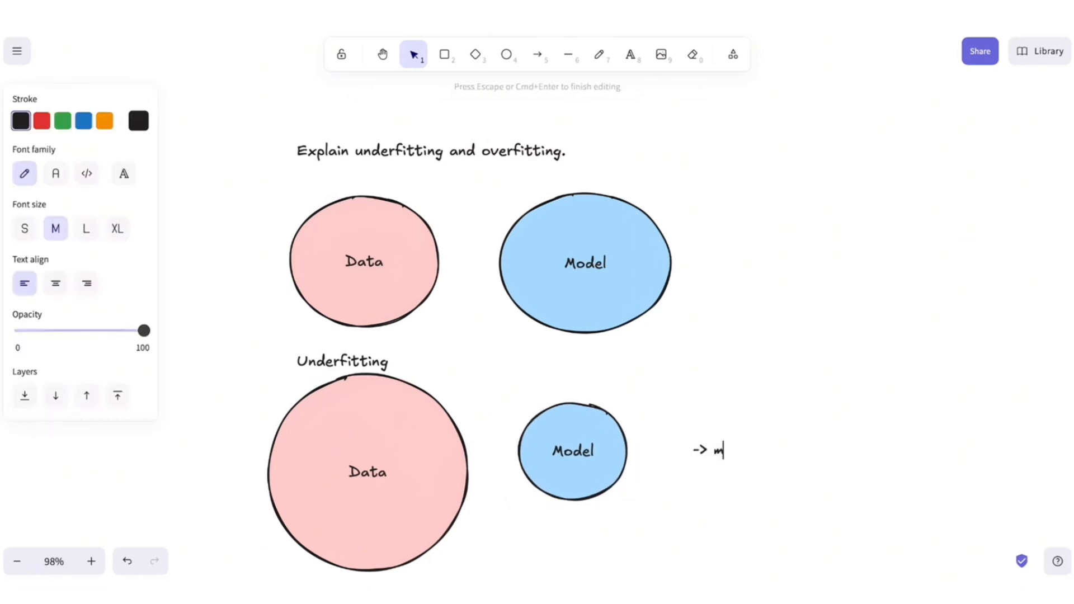
Write the note: model is not able to capture underlying patterns in your data (linear regression fitting a polynomial)
{"action": "type", "text": "odel is not able to capture the"}
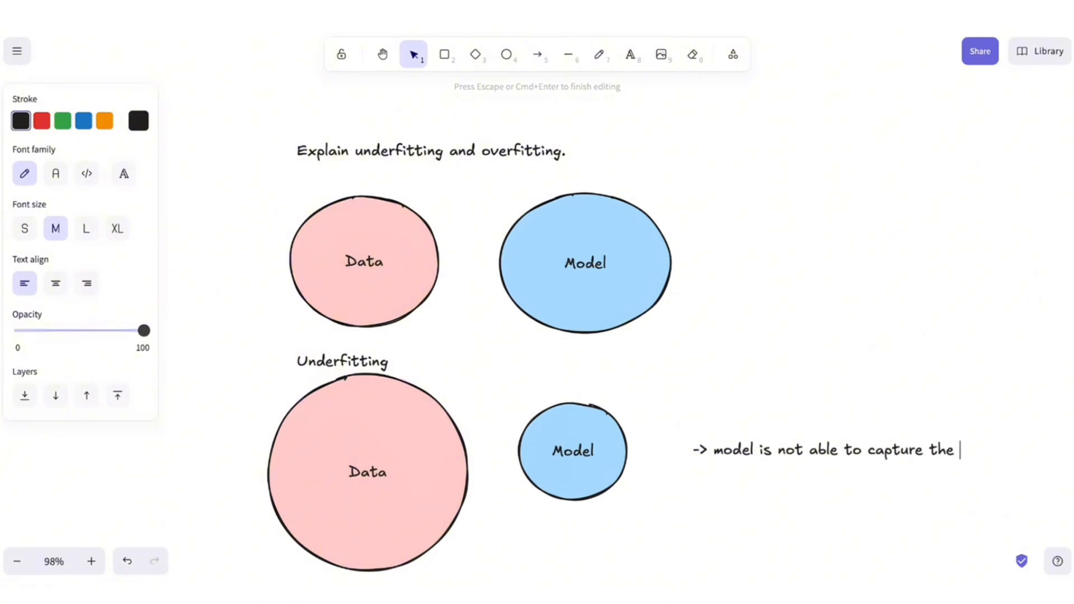
{"action": "type", "text": "underlying"}
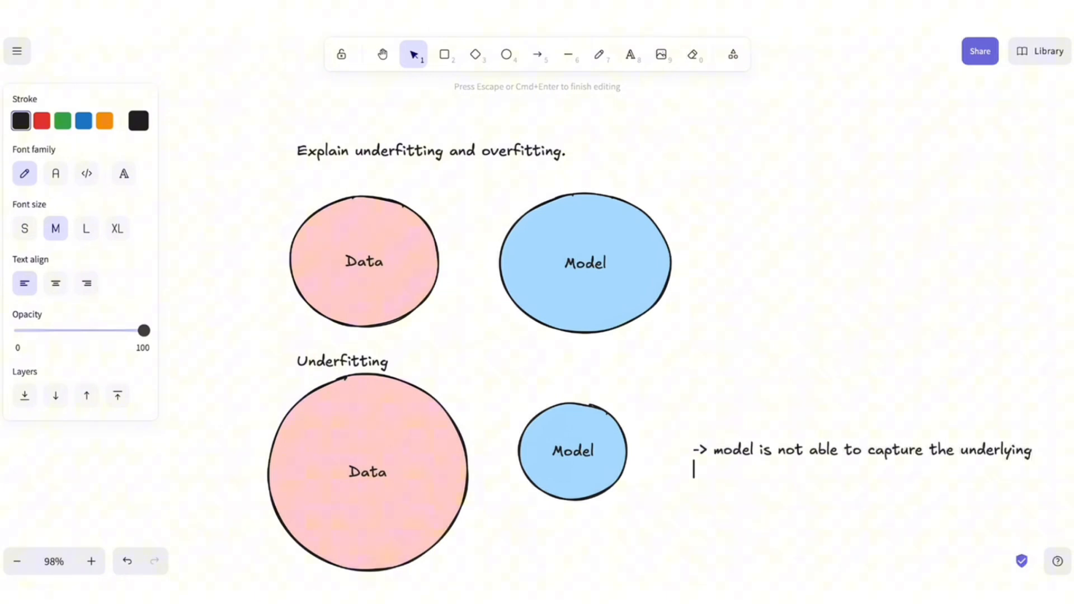
{"action": "type", "text": "patterns in yo"}
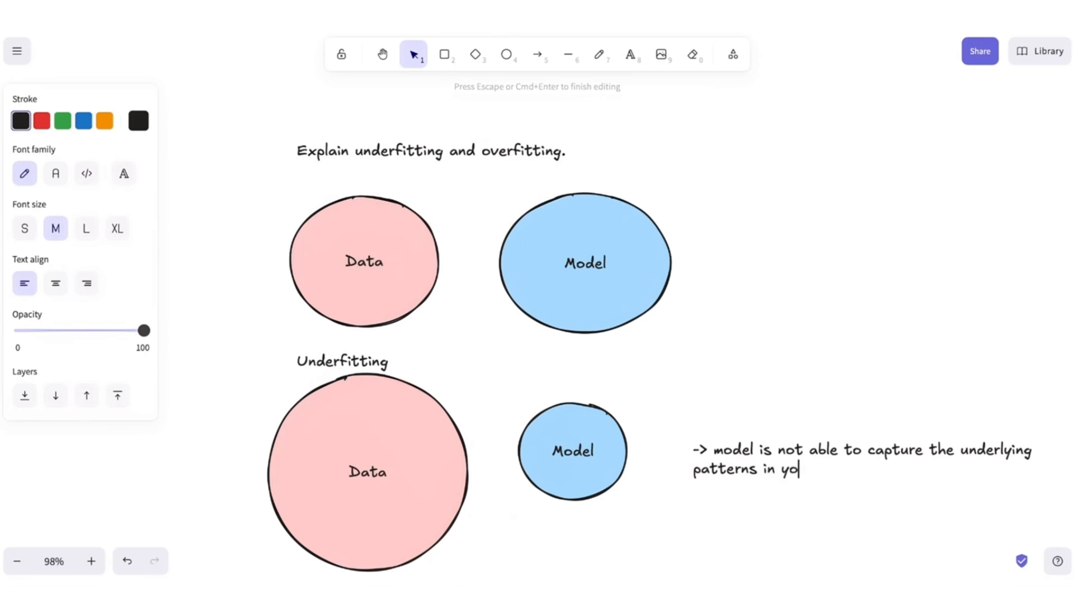
{"action": "type", "text": "ur data"}
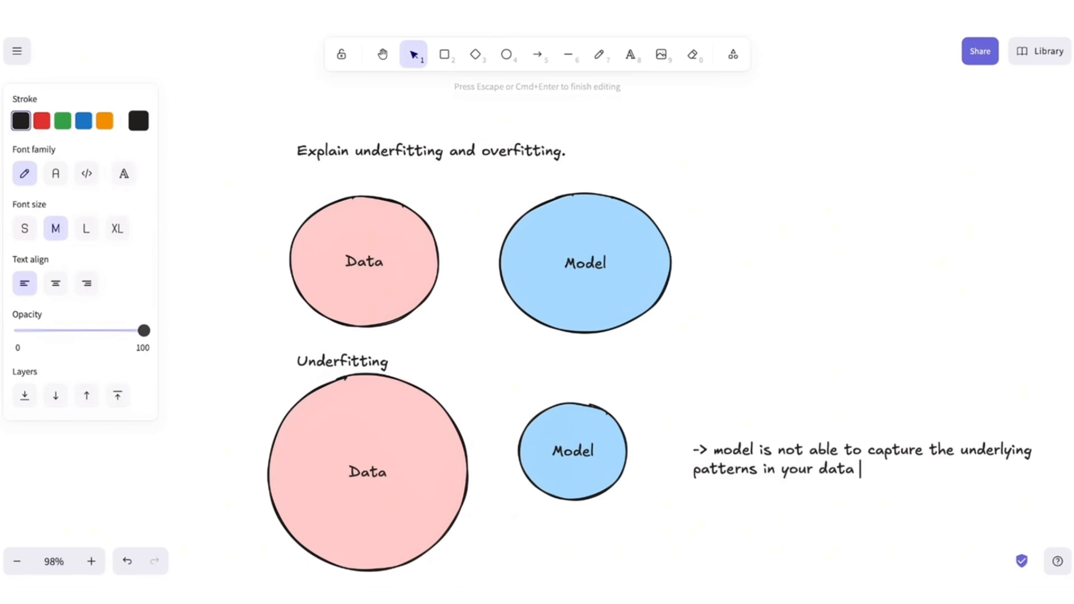
{"action": "type", "text": "(linear reg"}
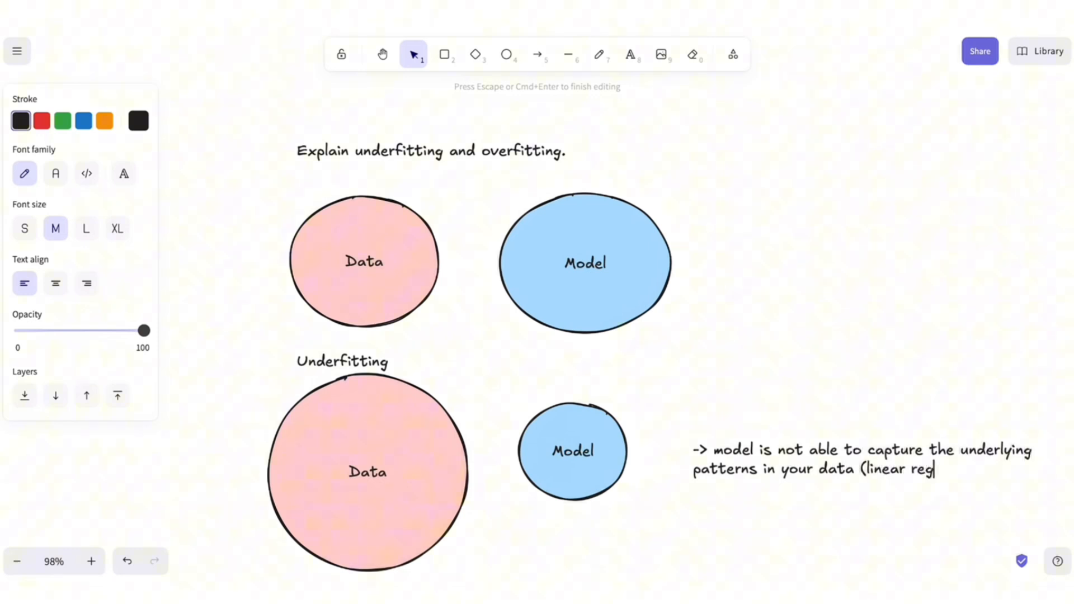
{"action": "type", "text": "ression"}
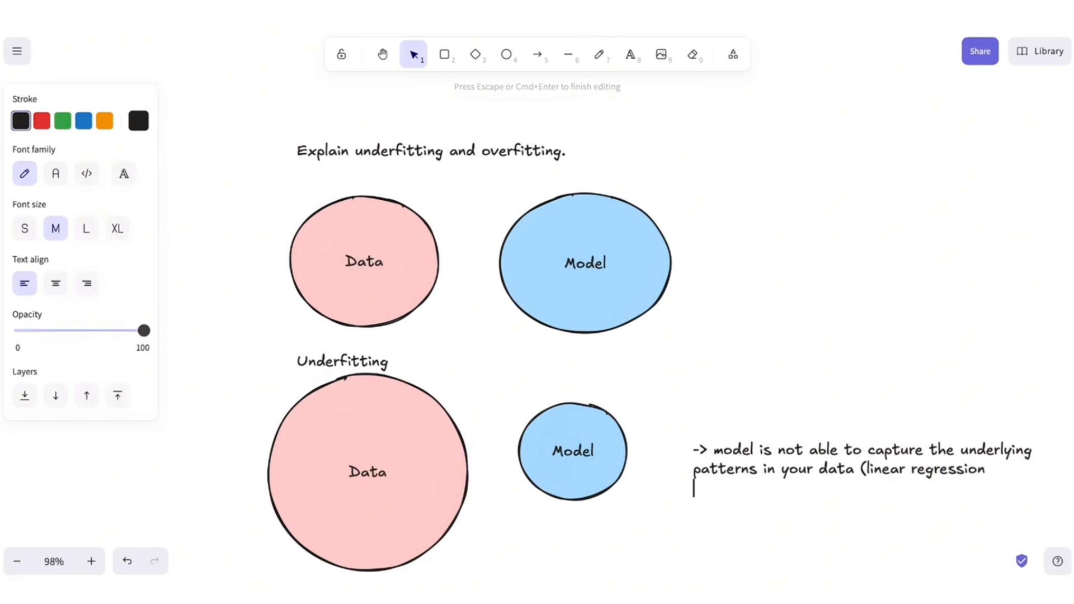
{"action": "type", "text": "trying to fit a complex po"}
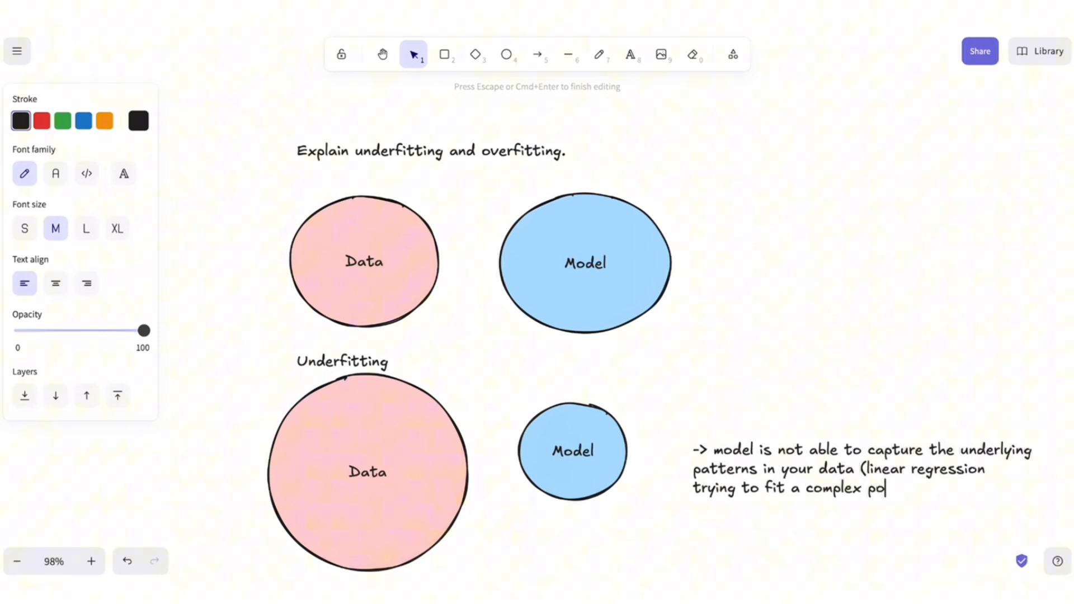
{"action": "type", "text": "lynomial)"}
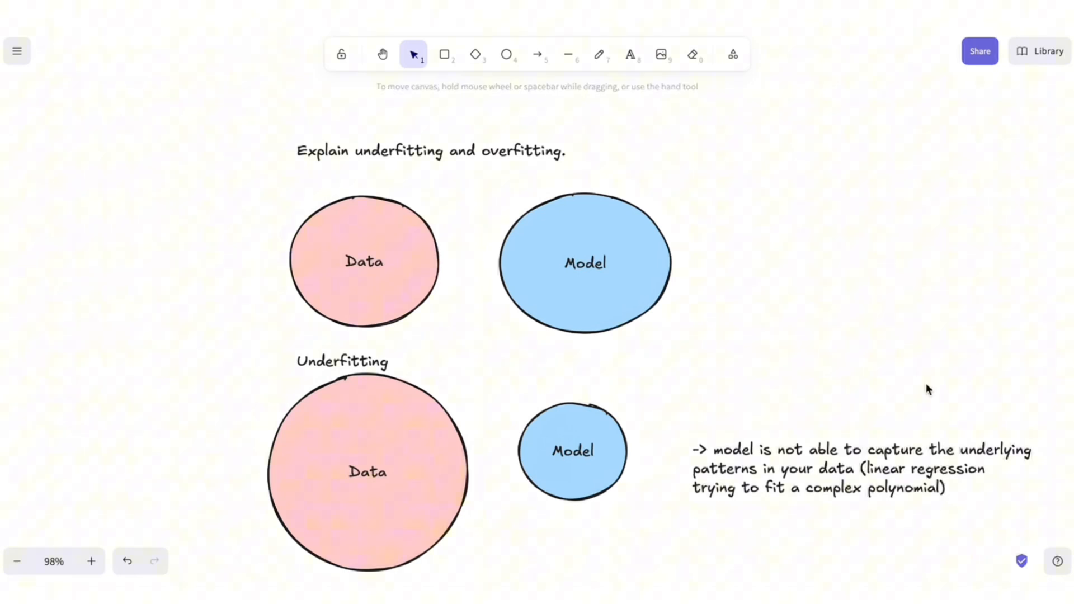
Add an 'Overfitting' heading, shrink its Data circle, and start a note beside the large Model circle
{"action": "scroll", "scroll_direction": "down", "scroll_amount": 3}
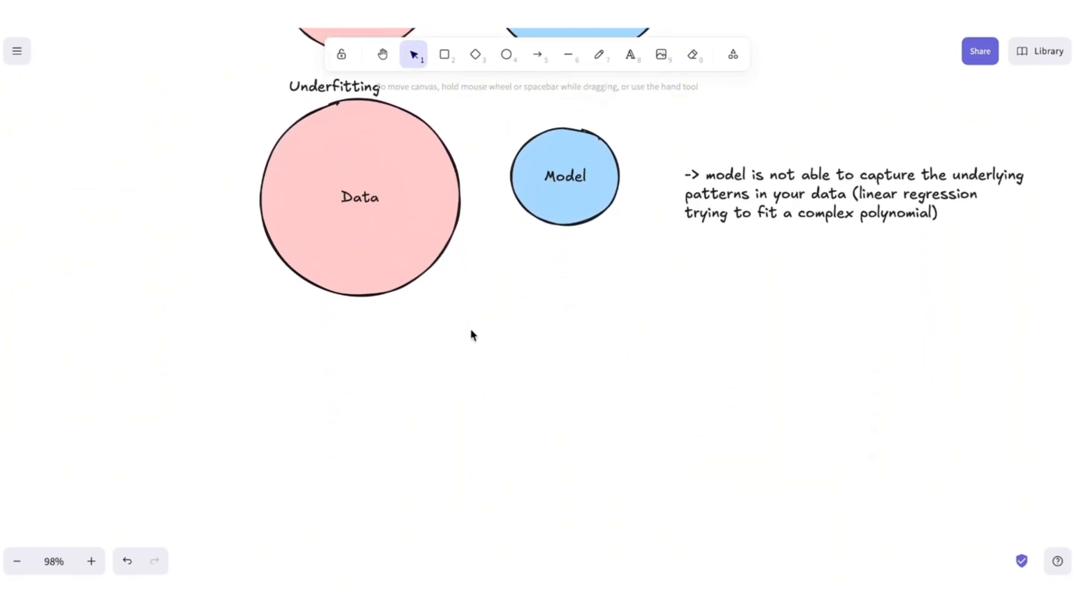
{"action": "type", "text": "Overfitting"}
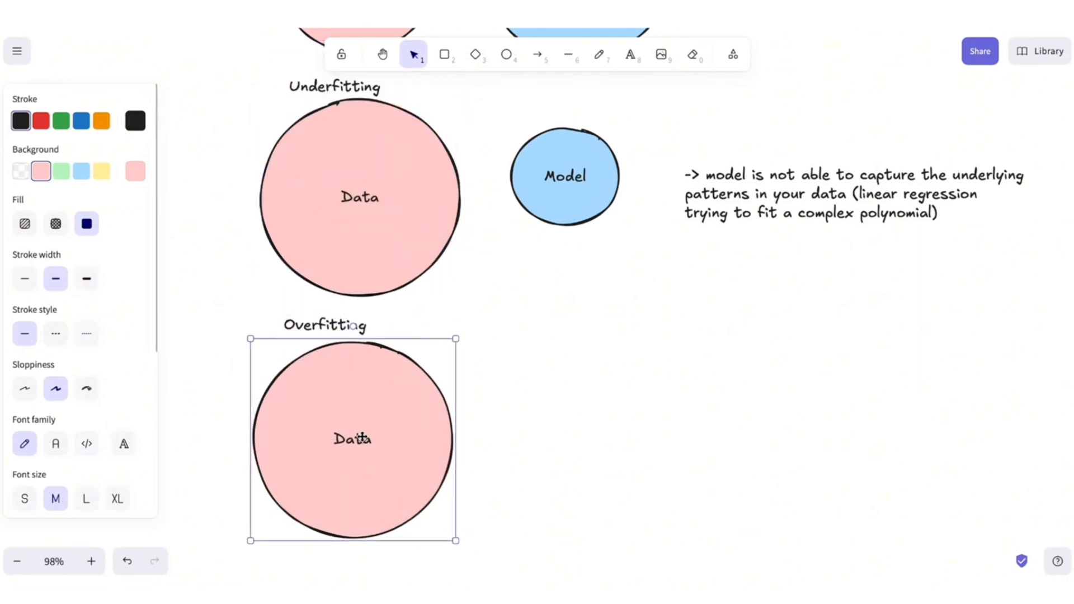
{"action": "left_click_drag", "start_coordinate": [458, 540], "coordinate": [367, 547]}
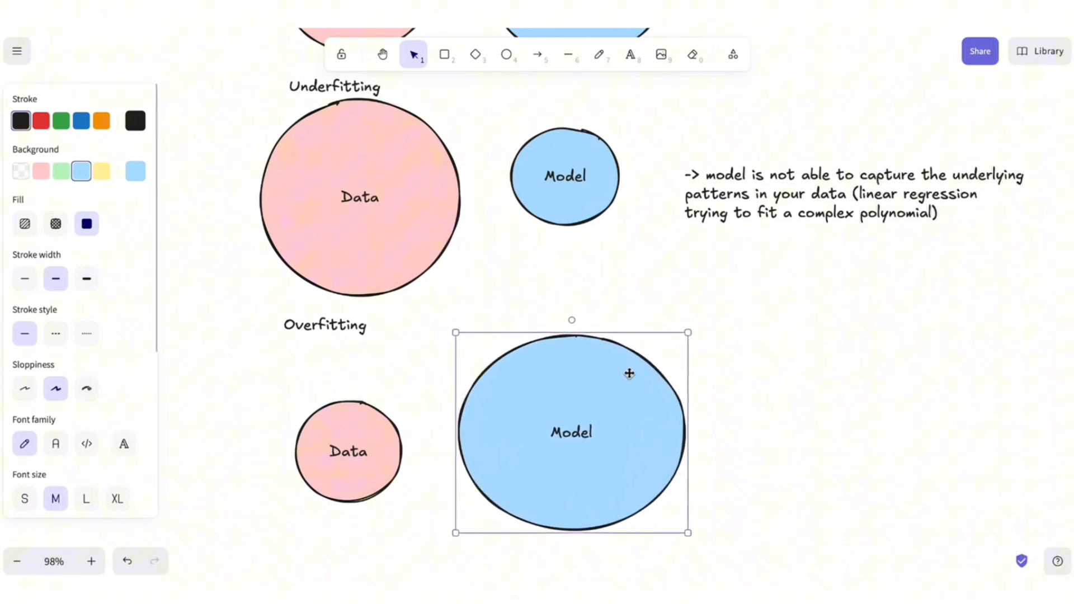
{"action": "double_click", "coordinate": [571, 431]}
{"action": "type", "text": "-> model can"}
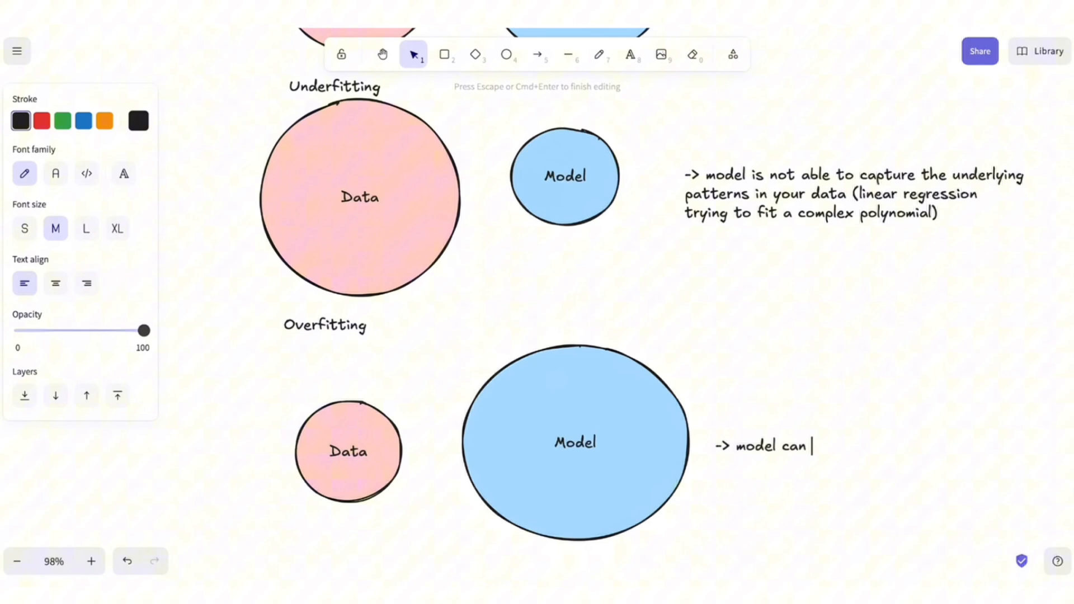
Write that the model learns data patterns very well including the noise (high-degree polynomial fitting a line)
{"action": "type", "text": "learn very well the patterns in data"}
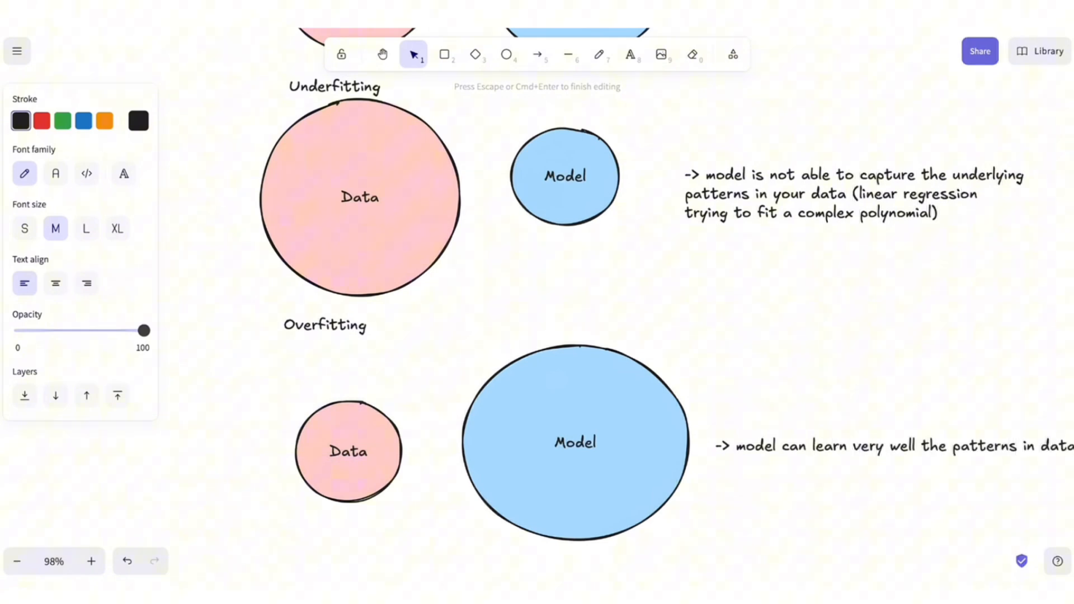
{"action": "type", "text": "including the noise"}
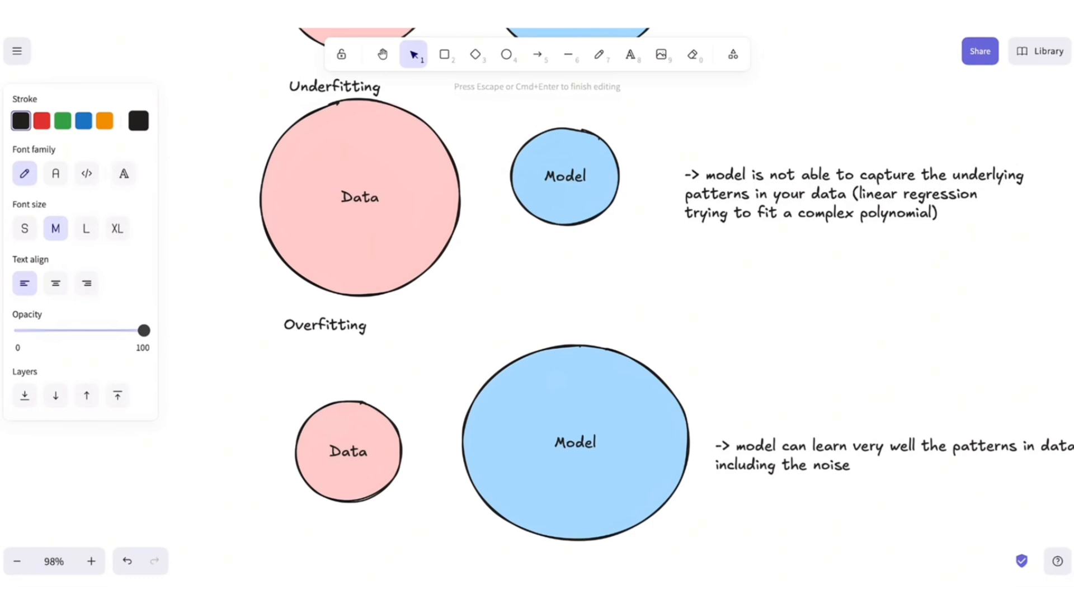
{"action": "type", "text": "(very high"}
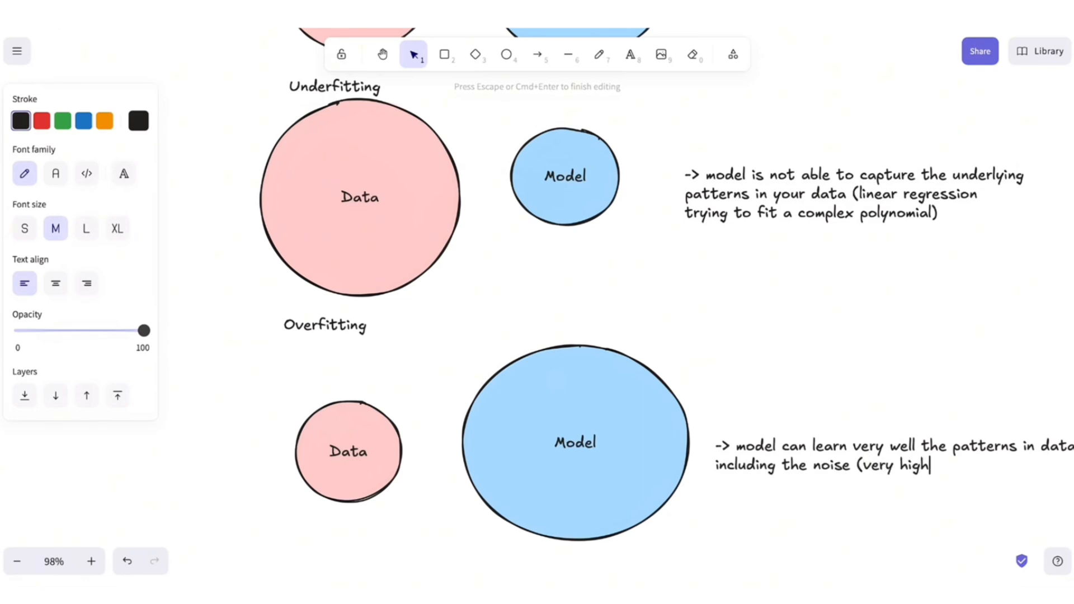
{"action": "type", "text": "degree pl"}
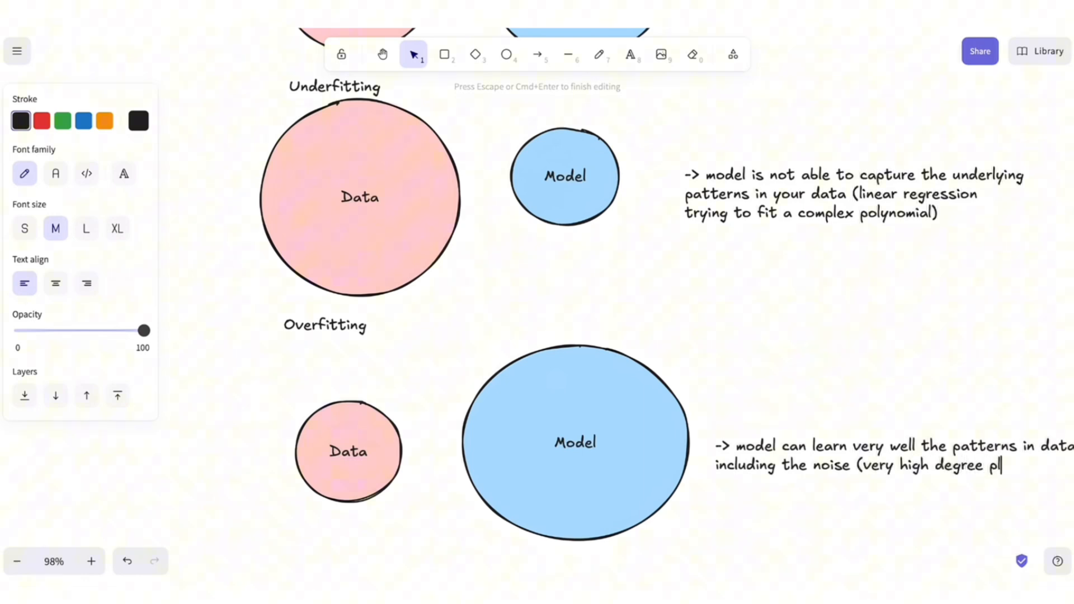
{"action": "type", "text": "olynomial"}
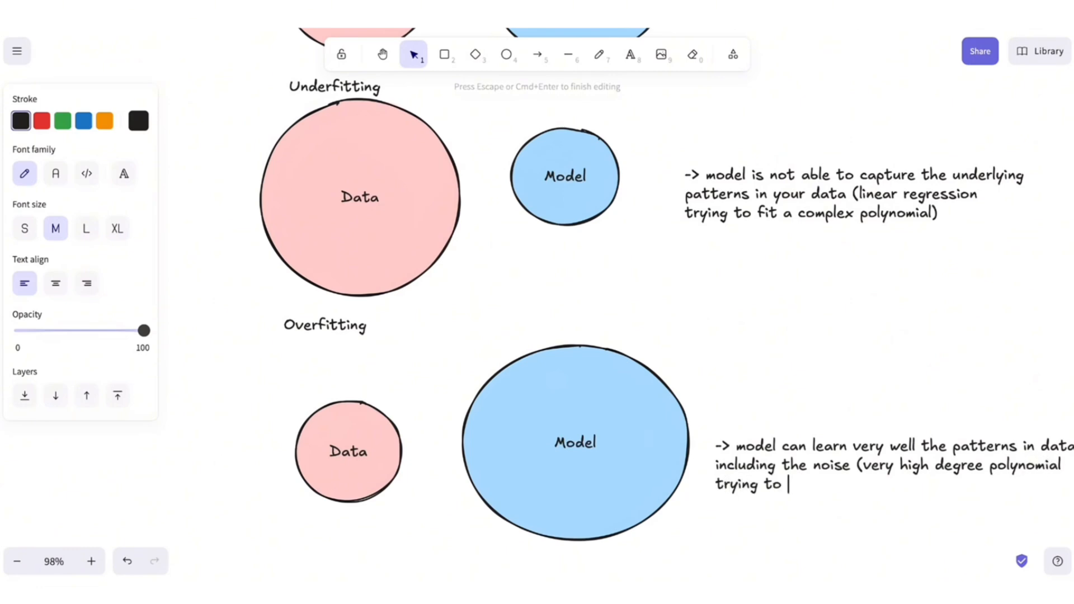
{"action": "type", "text": "fit a line)"}
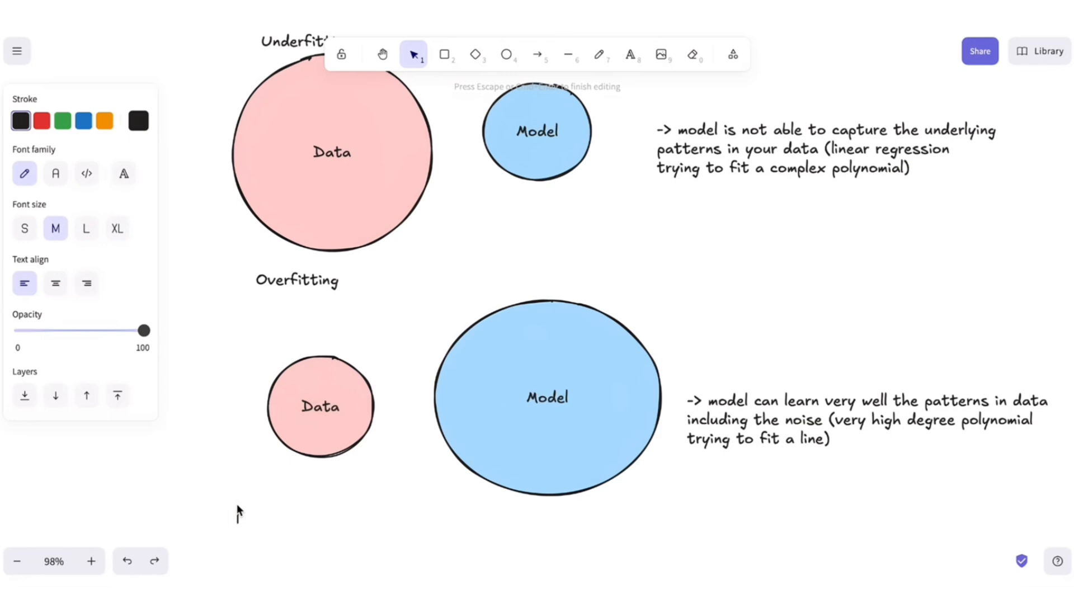
Write 'How do we fix each one?' below the Overfitting circles
{"action": "type", "text": "How do we fix"}
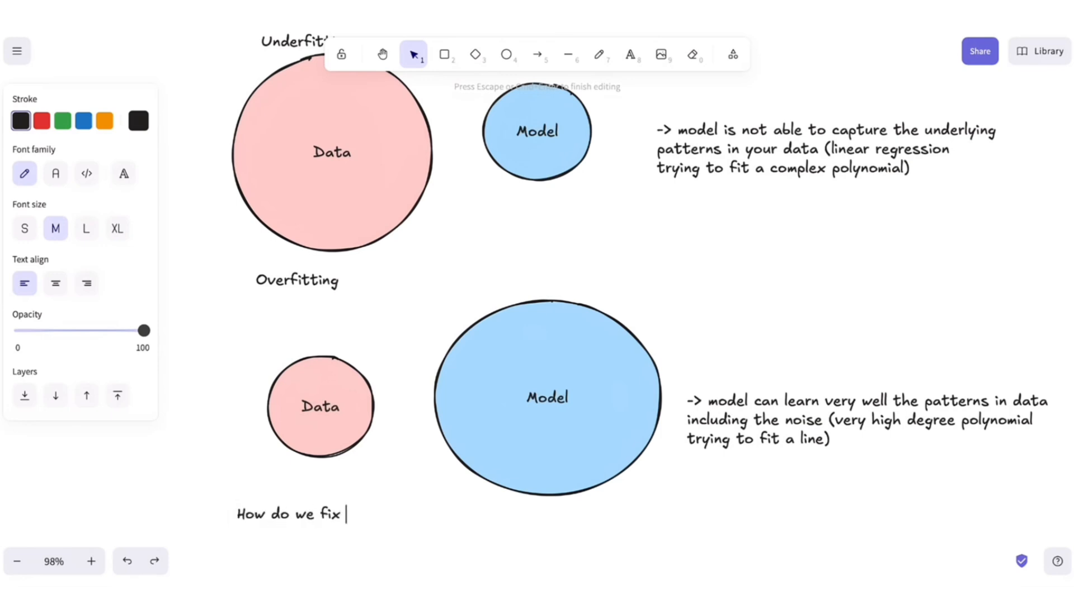
{"action": "type", "text": "each one?"}
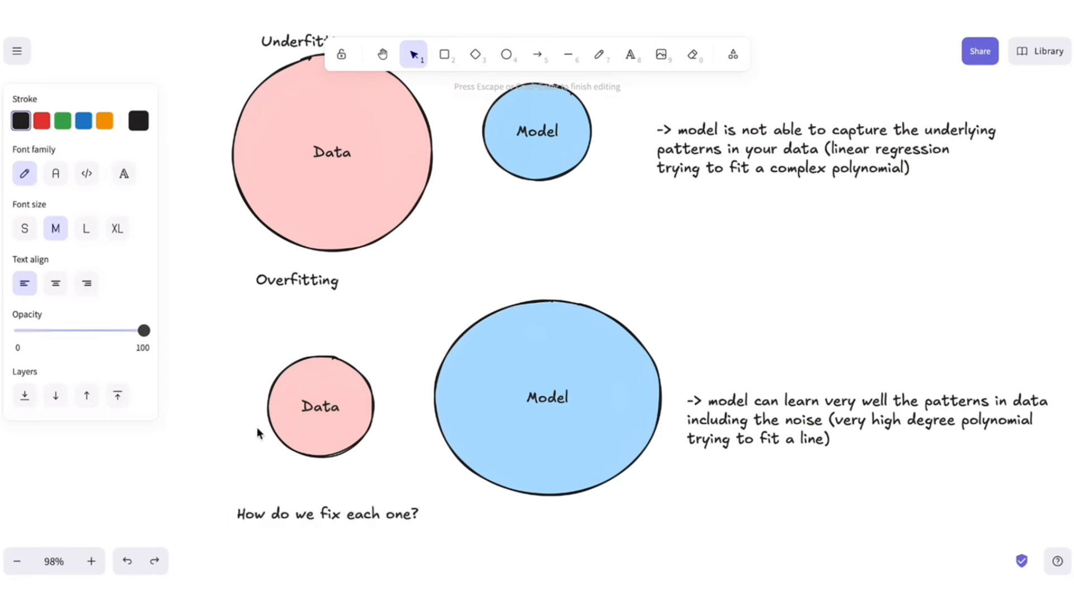
{"action": "scroll", "scroll_direction": "down", "scroll_amount": 3}
{"action": "type", "text": "- add new features"}
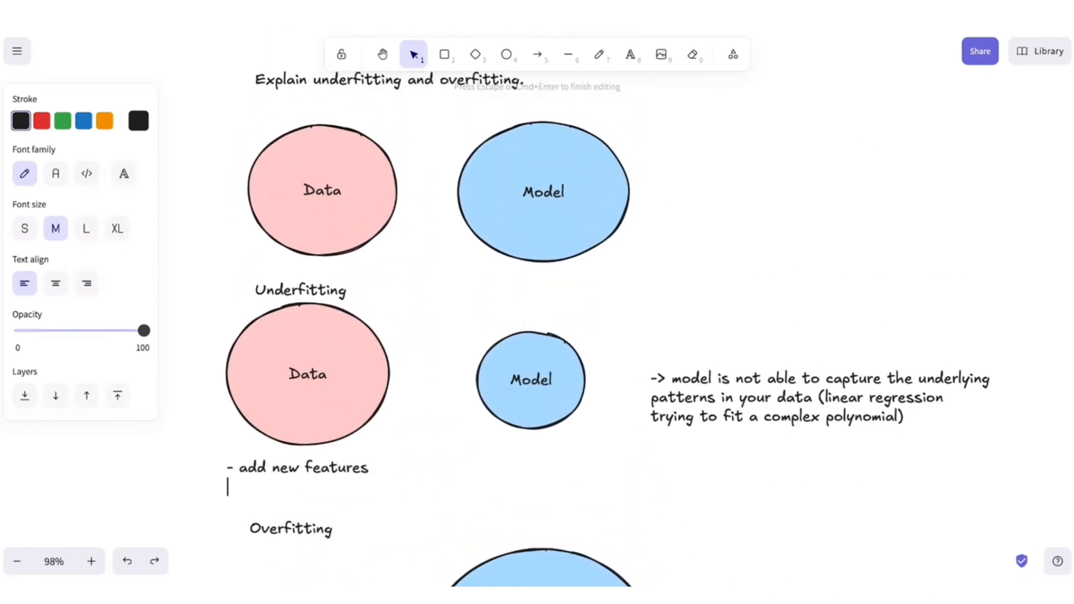
Add the example '(x1, x2 -> x1^2, x2^2, x1x2)' under 'add new features'
{"action": "type", "text": "(x1"}
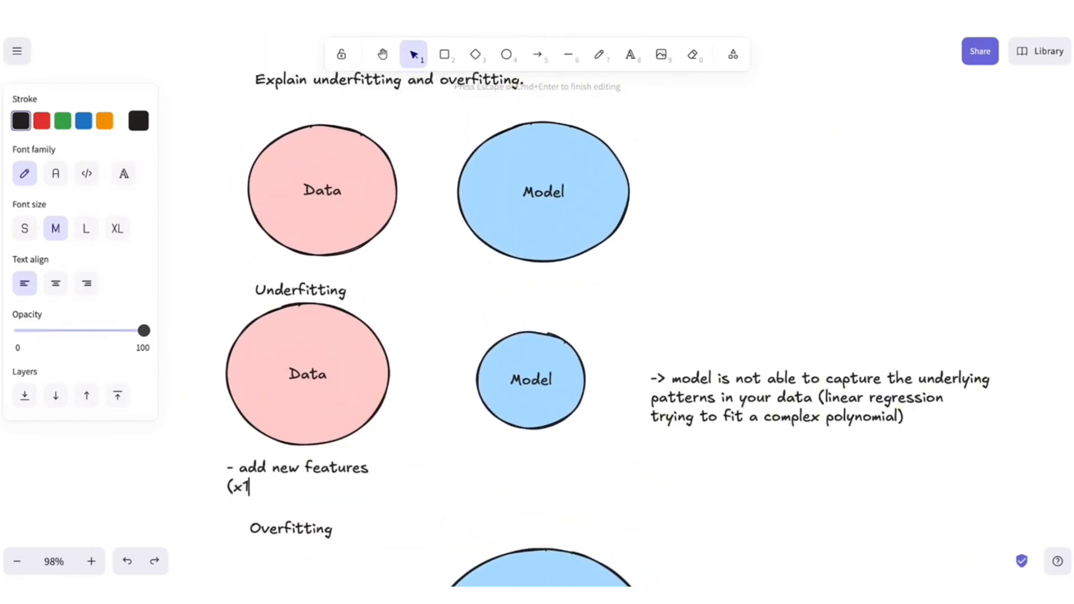
{"action": "type", "text": ", x2 ->"}
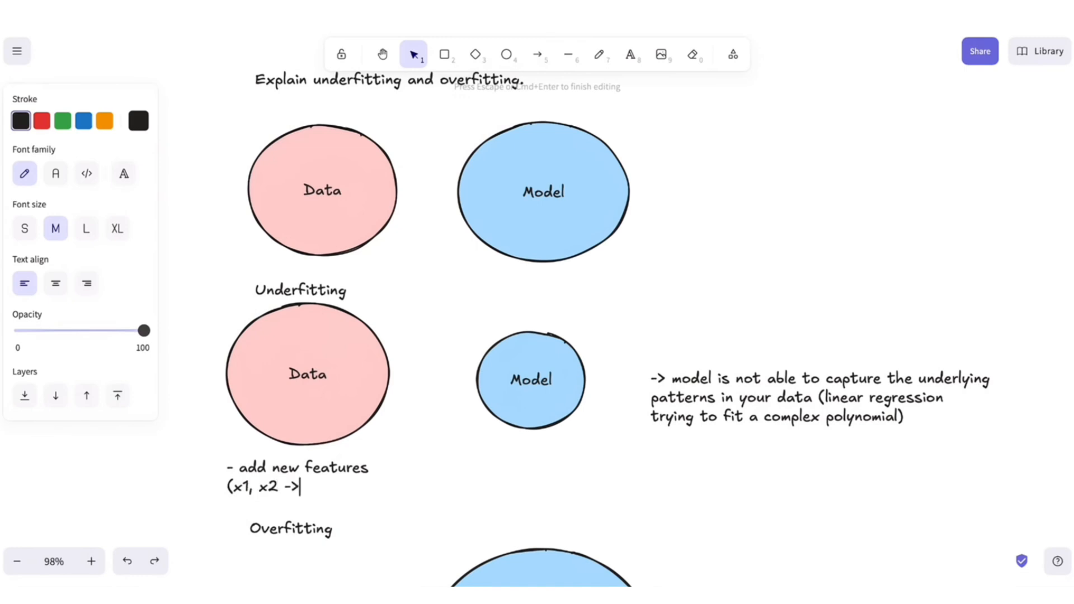
{"action": "type", "text": "x1"}
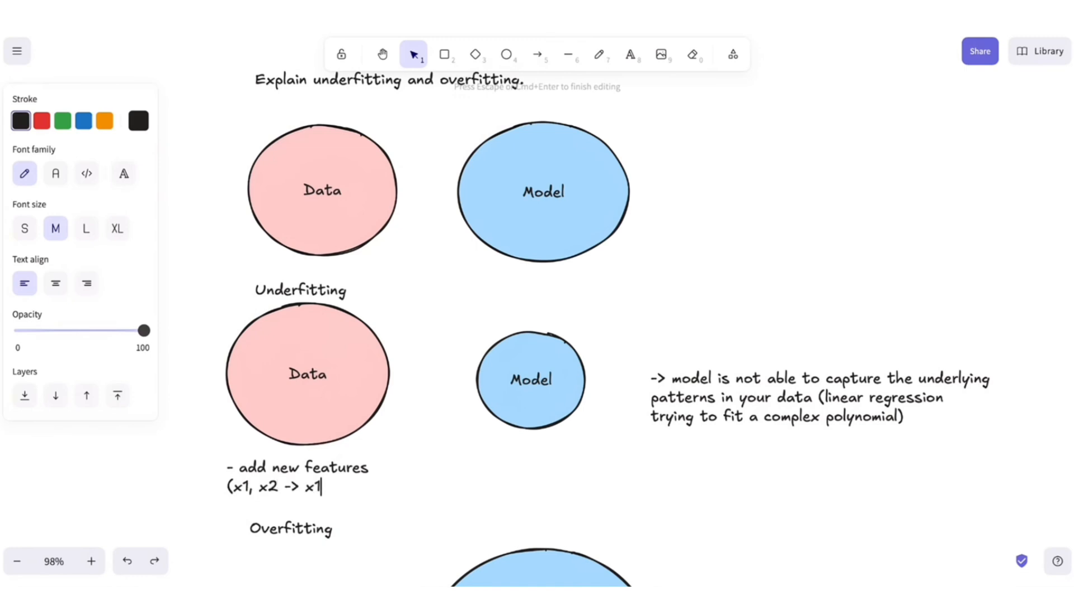
{"action": "type", "text": "^2, x2^"}
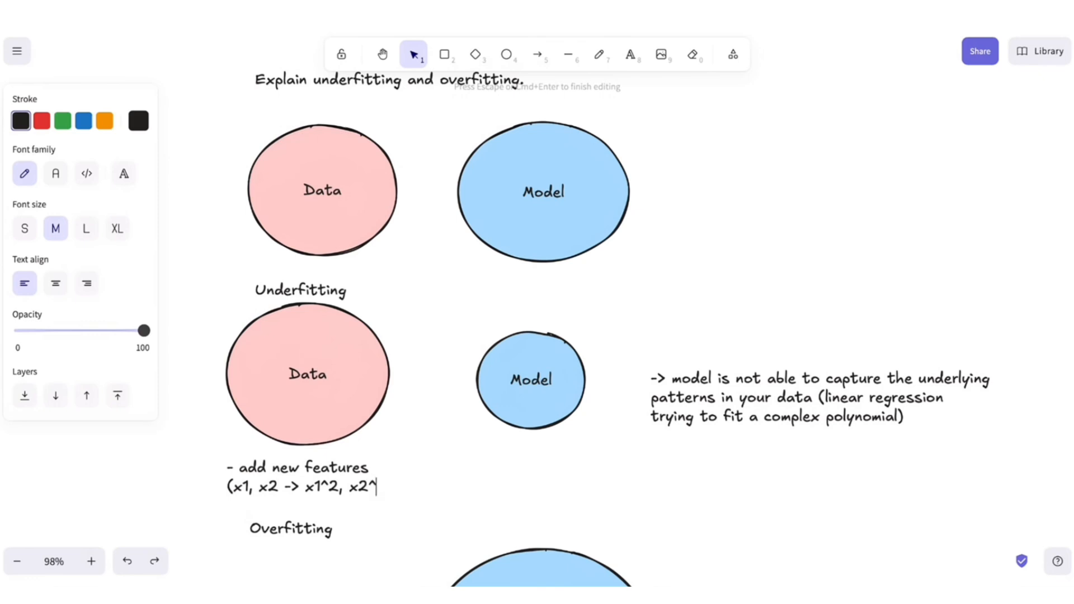
{"action": "type", "text": "2, x1x2"}
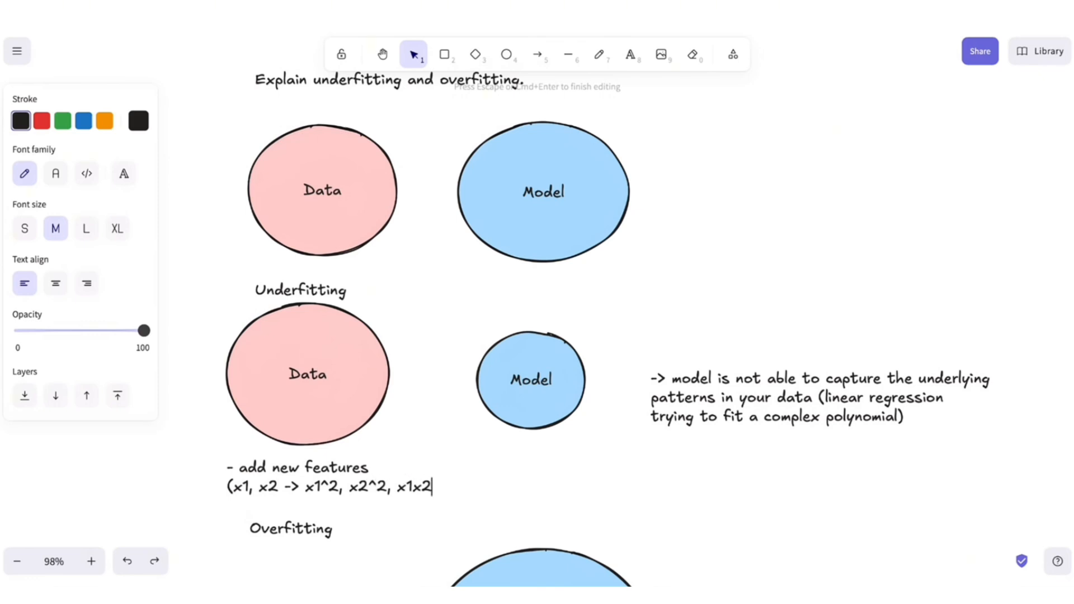
{"action": "type", "text": ")"}
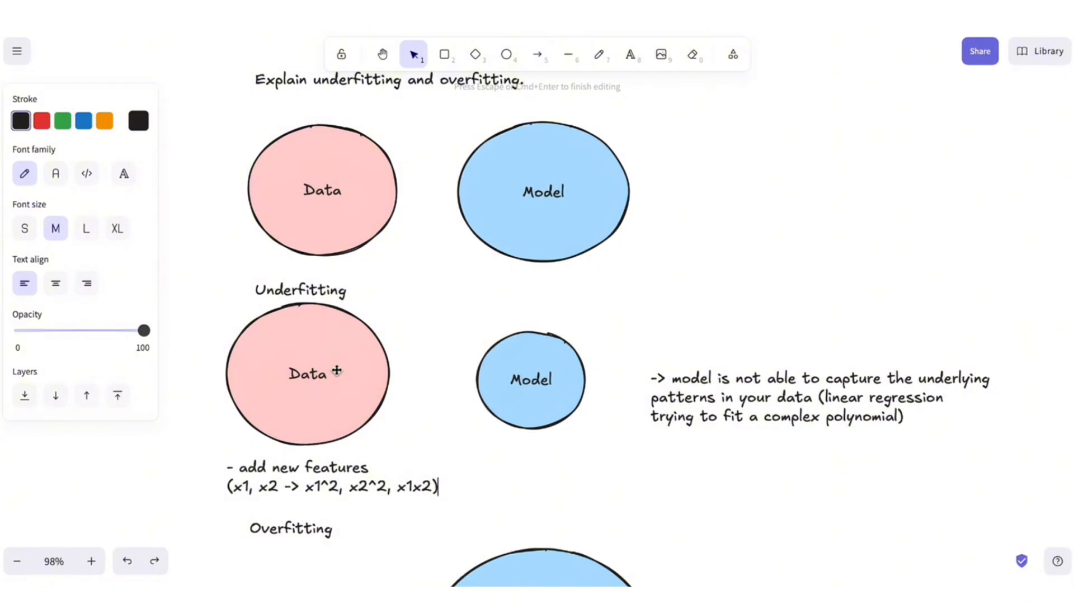
{"action": "mouse_move", "coordinate": [323, 405]}
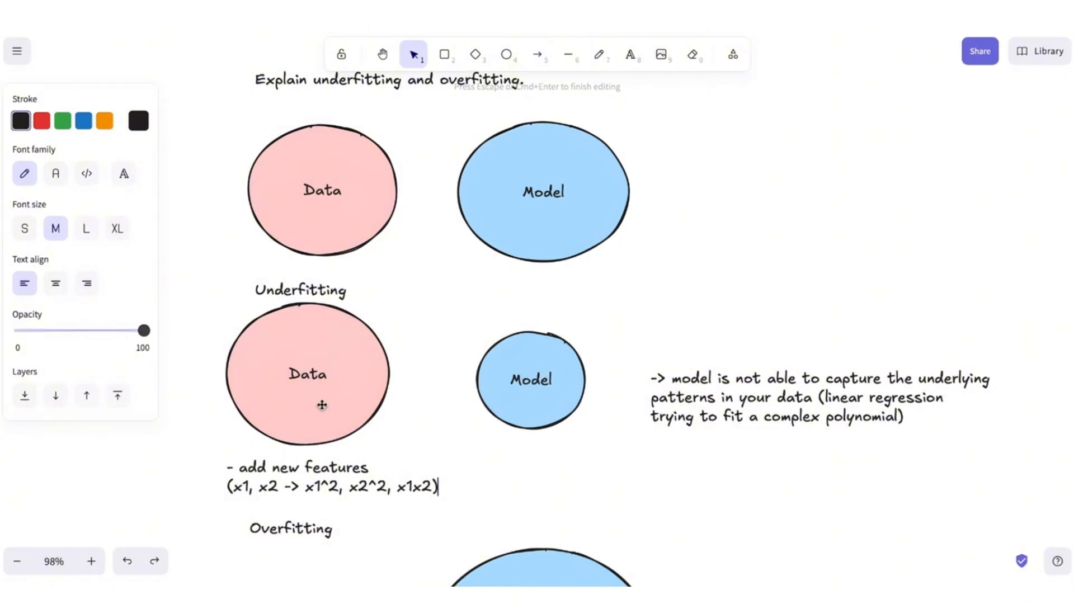
{"action": "mouse_move", "coordinate": [513, 358]}
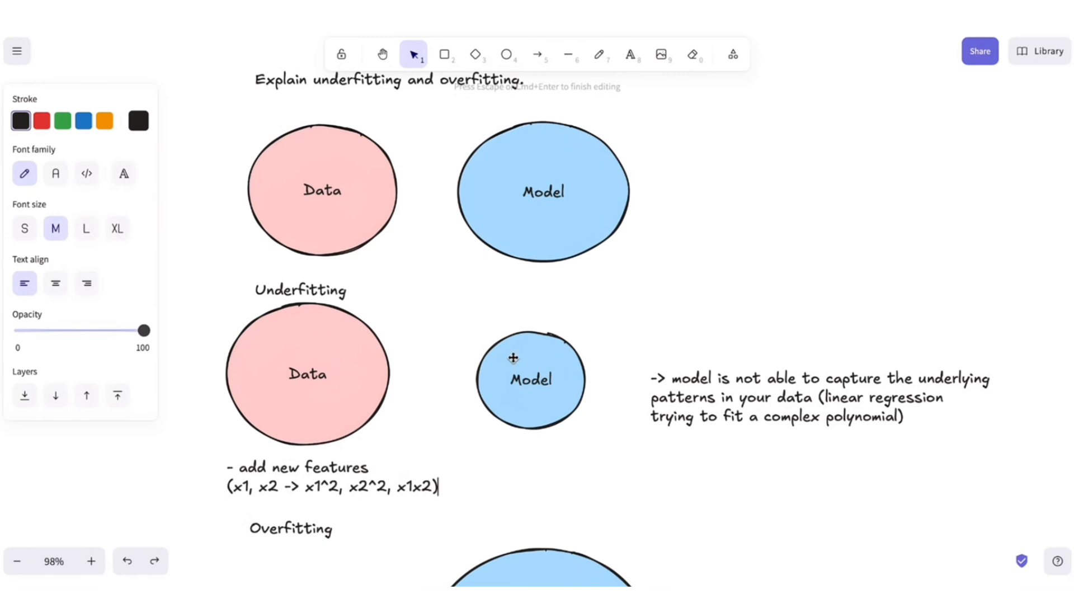
Enlarge the Underfitting Model circle to about the Data circle's size and begin a note below it
{"action": "left_click", "coordinate": [531, 381]}
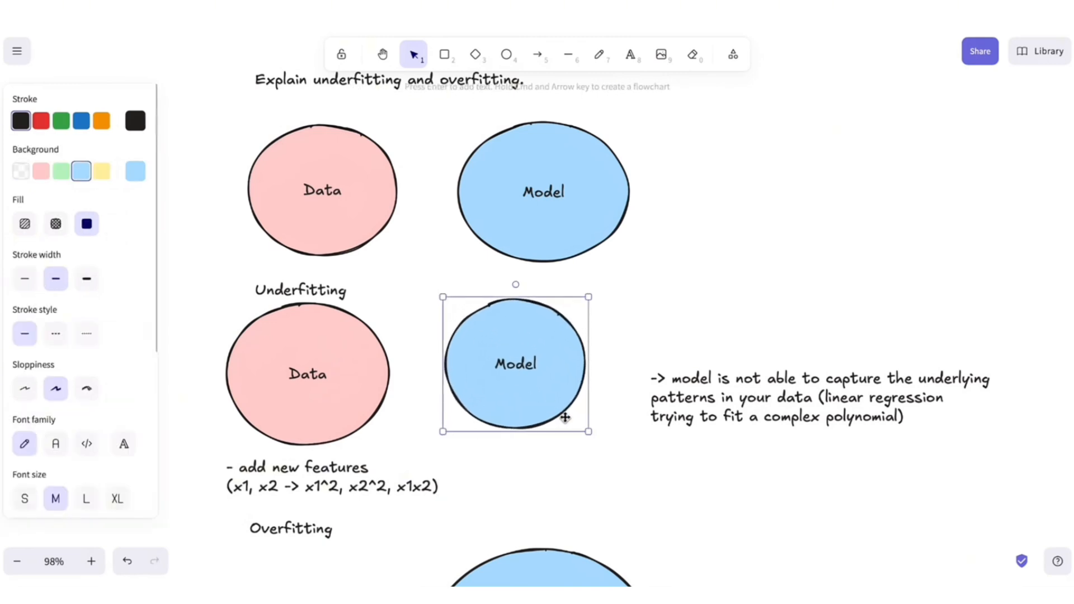
{"action": "left_click_drag", "start_coordinate": [587, 431], "coordinate": [624, 447]}
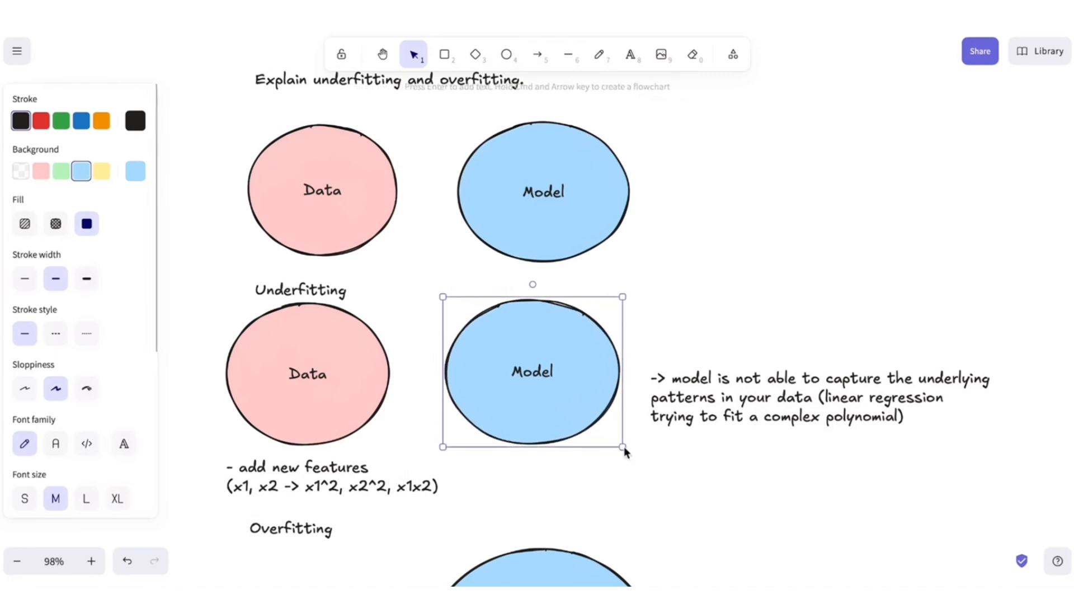
{"action": "double_click", "coordinate": [532, 371]}
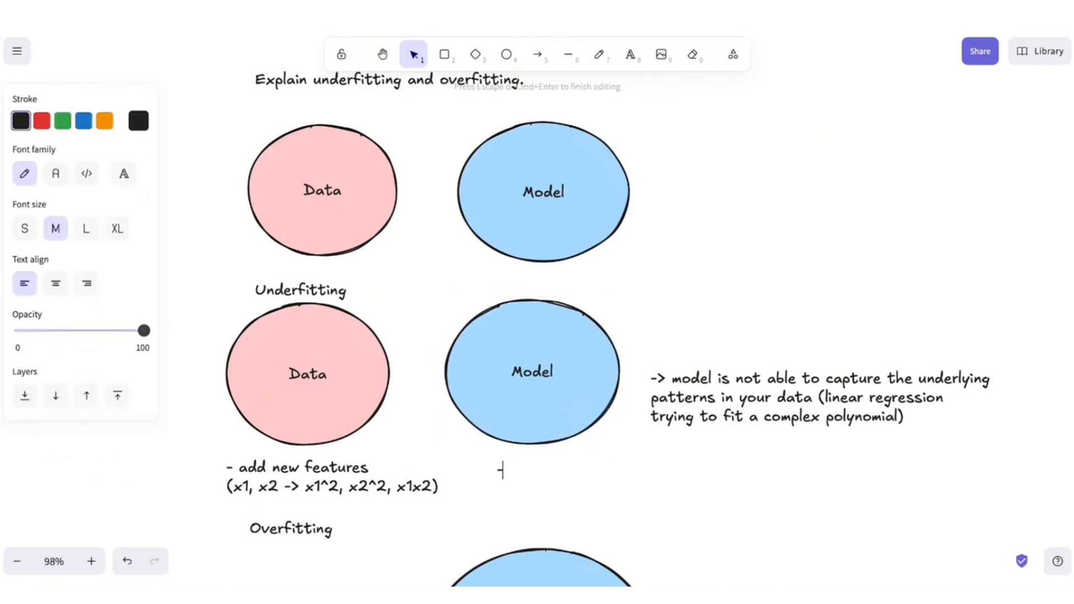
List 'switch to a more powerful model (linear regression -> neural networks)' and 'decrease the regularization'
{"action": "type", "text": "- switching to a more po"}
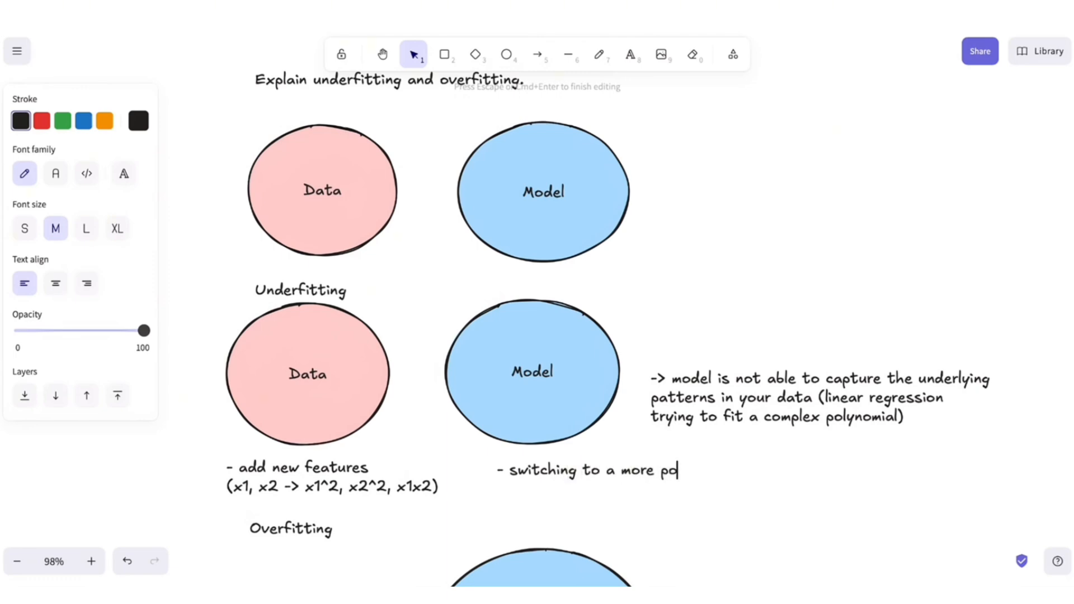
{"action": "type", "text": "werful model"}
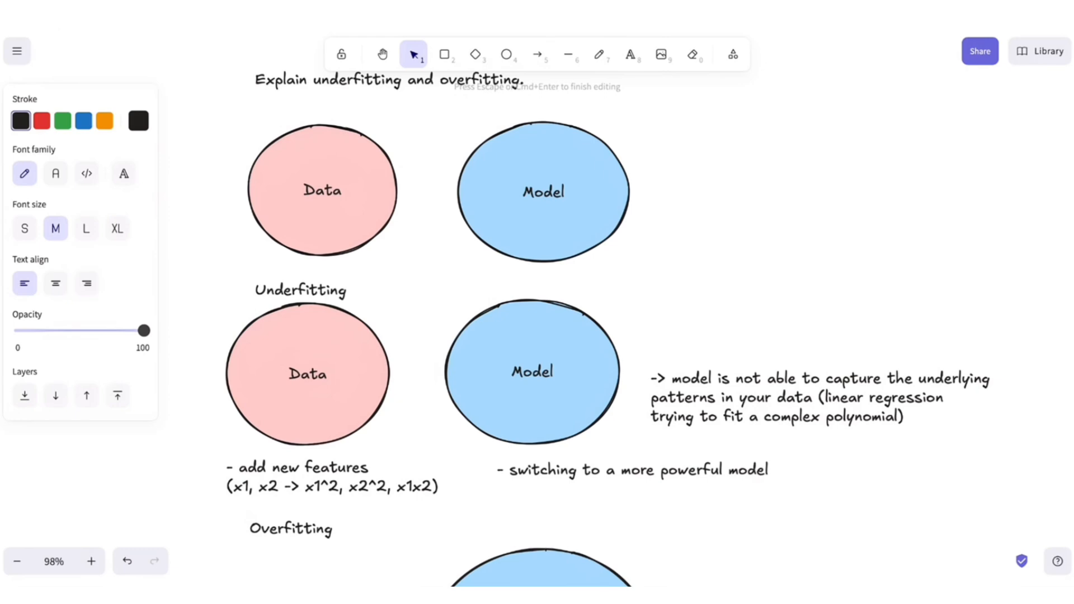
{"action": "type", "text": "(linear regression -> n"}
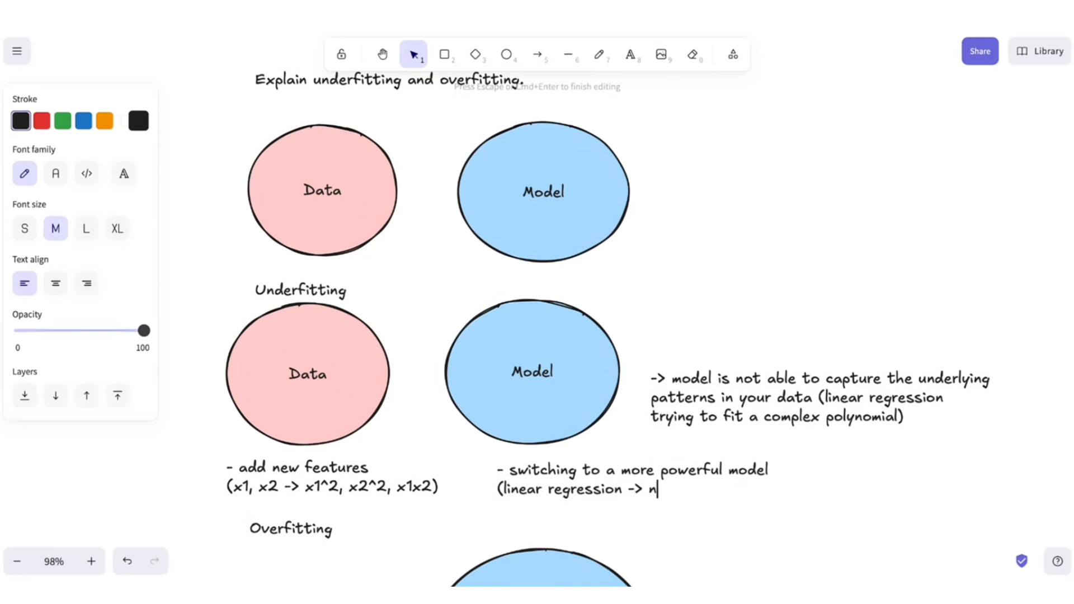
{"action": "type", "text": "eural networks"}
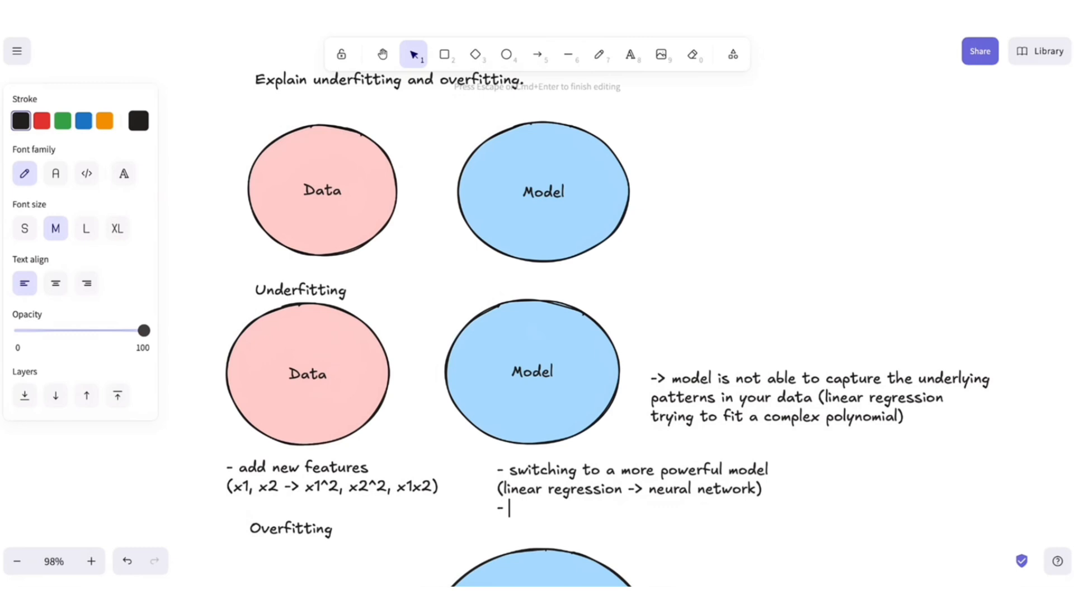
{"action": "type", "text": "decrease the regularization"}
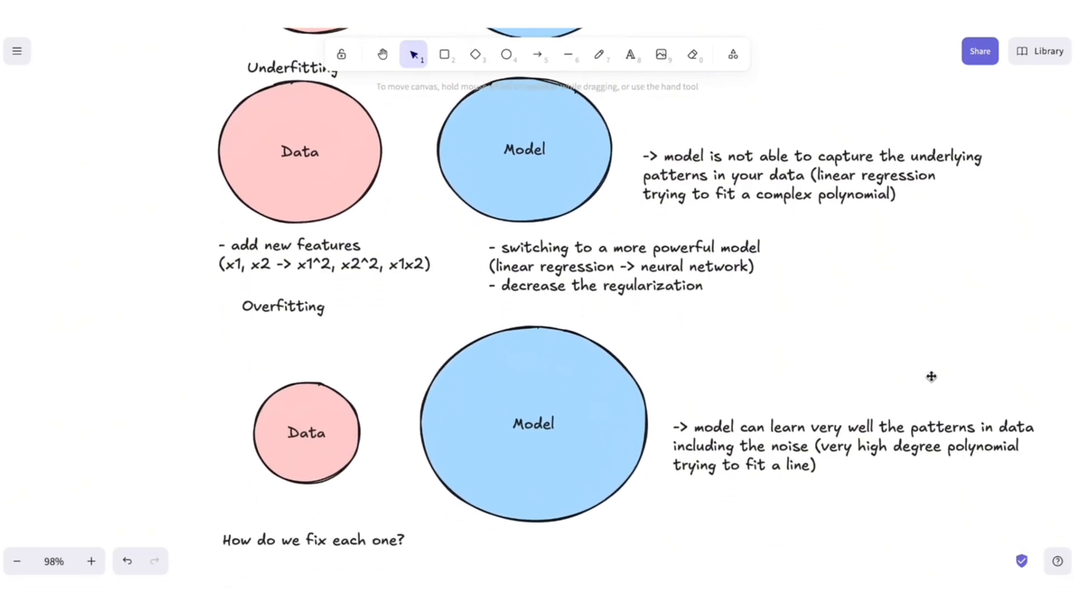
Enlarge the Overfitting Data circle and write '- collecting more data' beneath it
{"action": "left_click", "coordinate": [306, 432]}
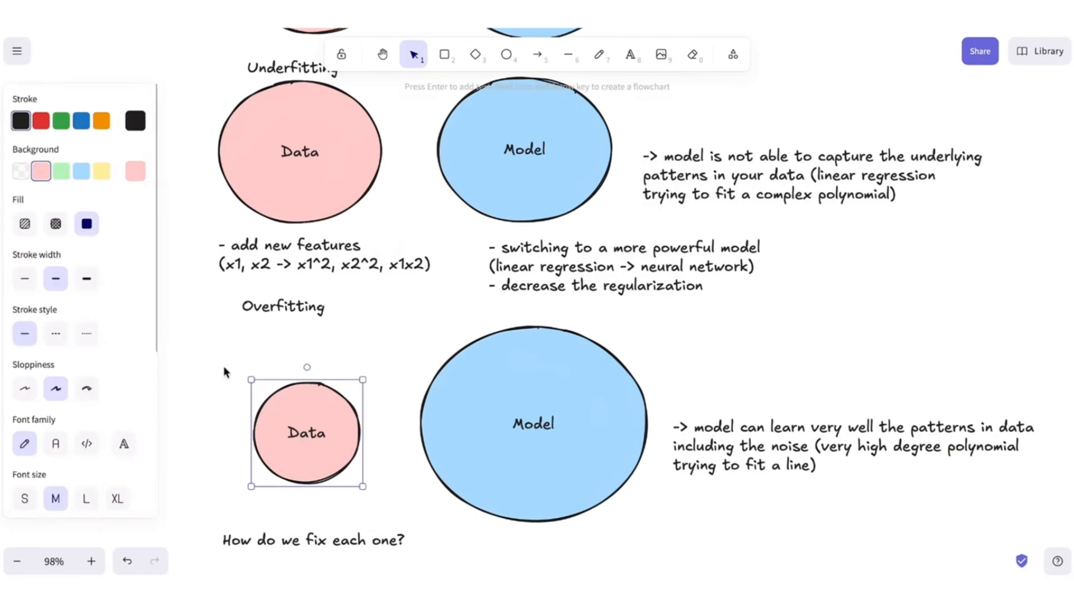
{"action": "left_click_drag", "start_coordinate": [252, 379], "coordinate": [197, 342]}
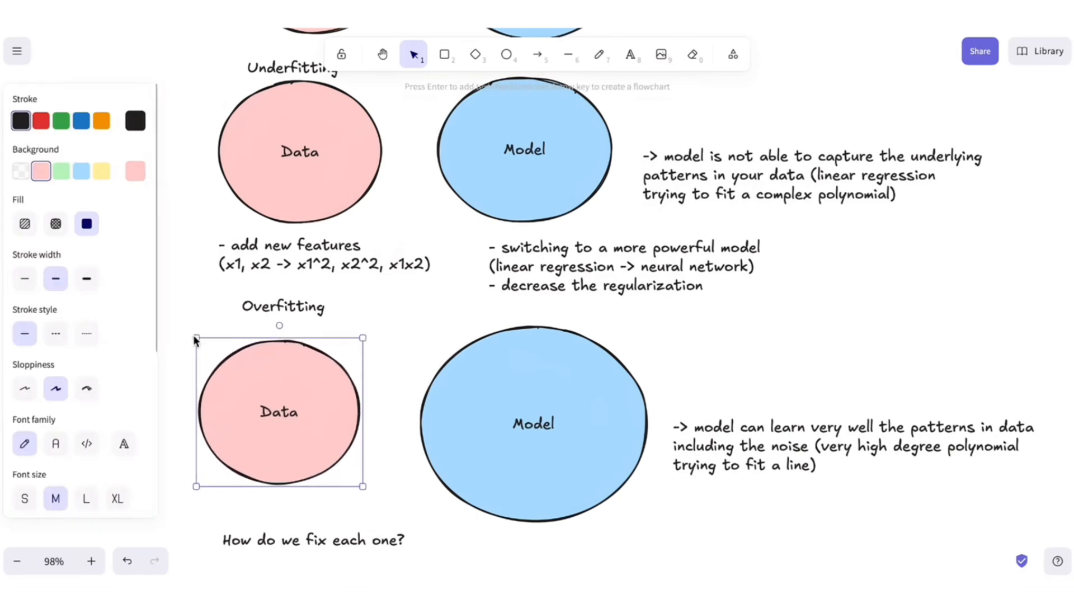
{"action": "type", "text": "- collecting more data"}
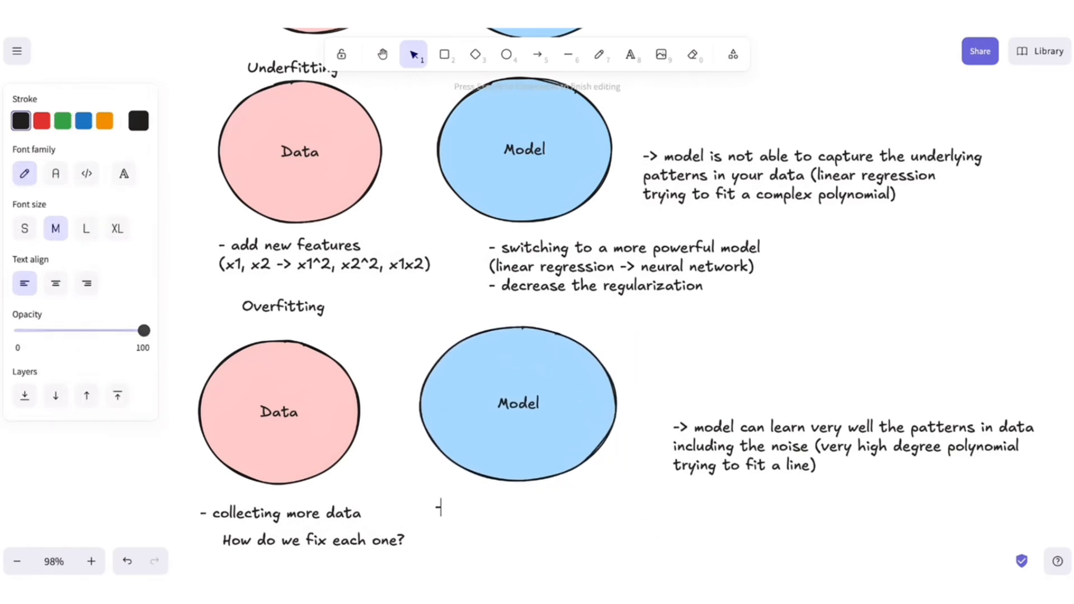
Type "-switching to a simper model" and "- increasing the regularization" below the Overfitting Model circle
{"action": "type", "text": "-switching to"}
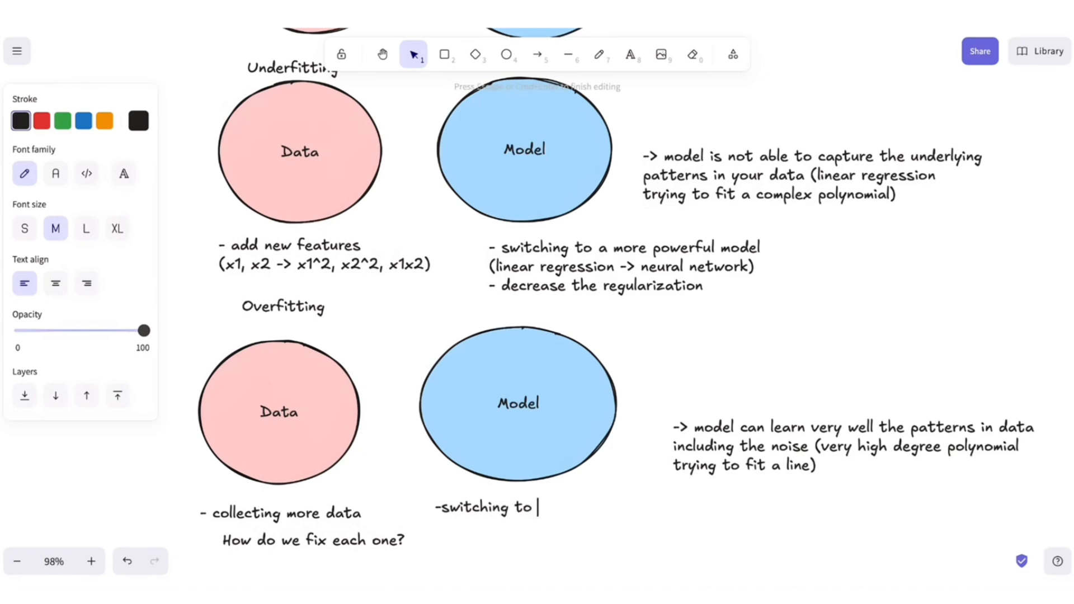
{"action": "type", "text": "a simper m"}
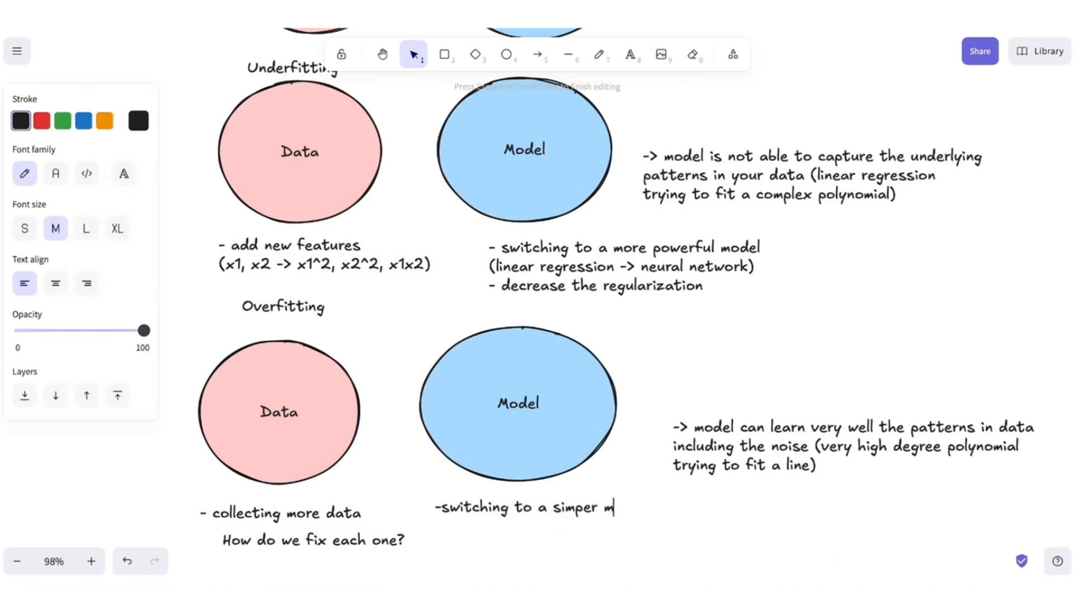
{"action": "type", "text": "odel"}
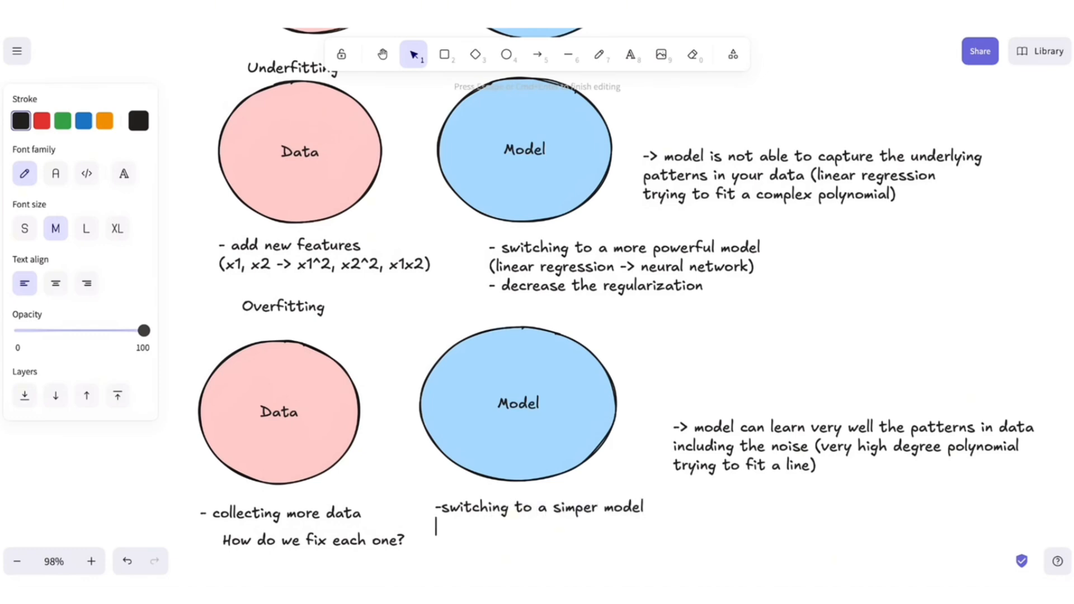
{"action": "type", "text": "- increasing th"}
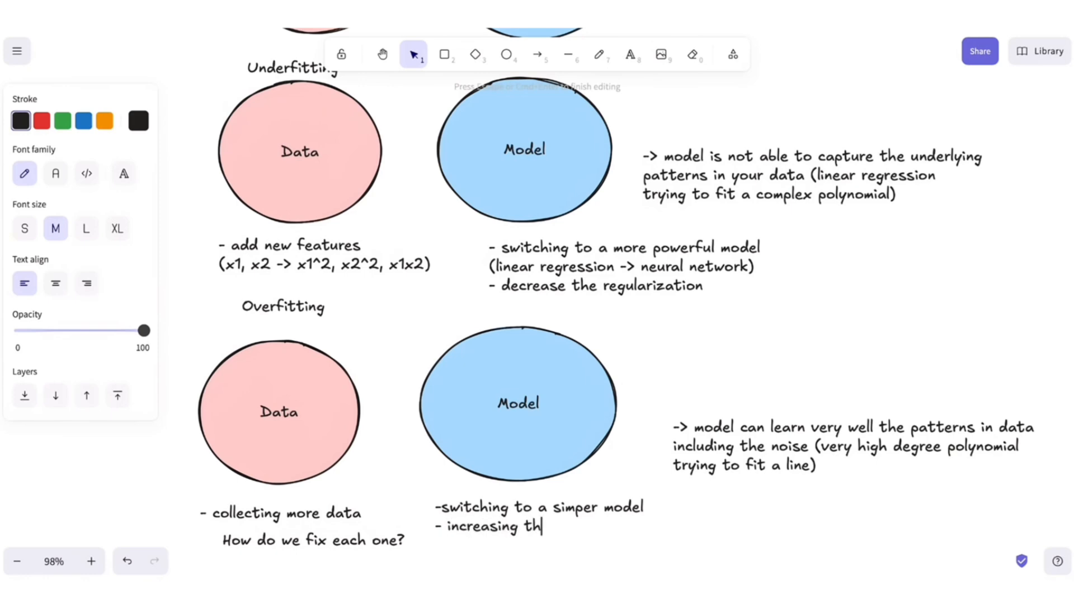
{"action": "type", "text": "e regularizatio"}
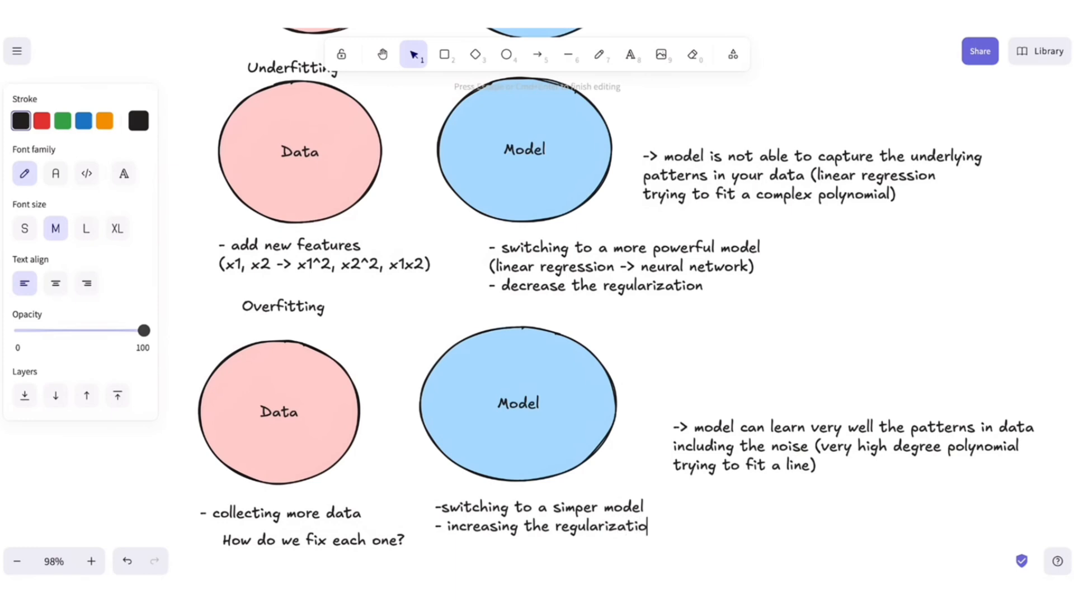
{"action": "type", "text": "n"}
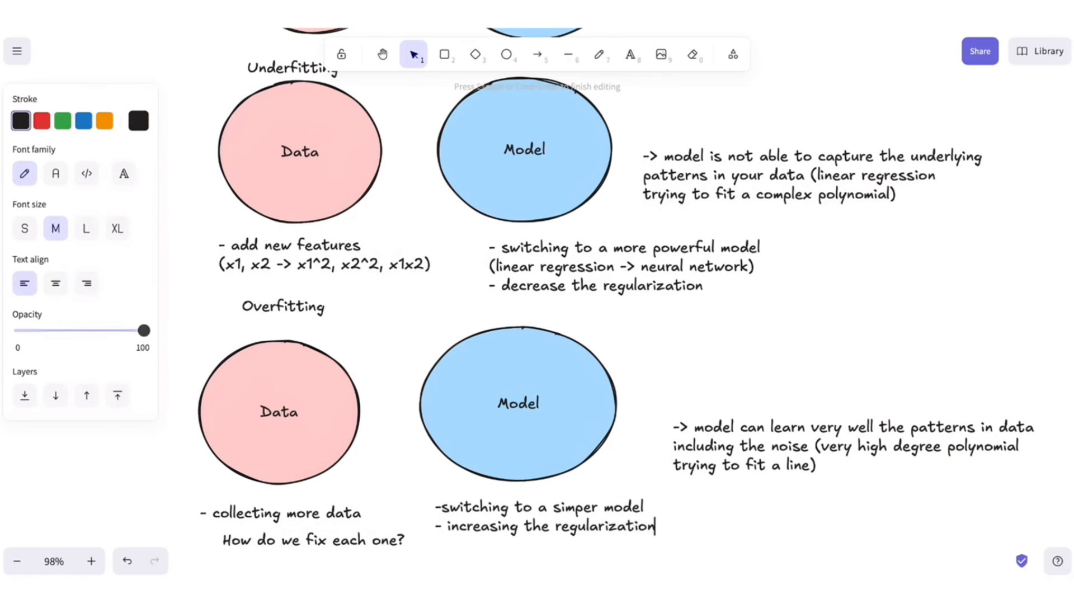